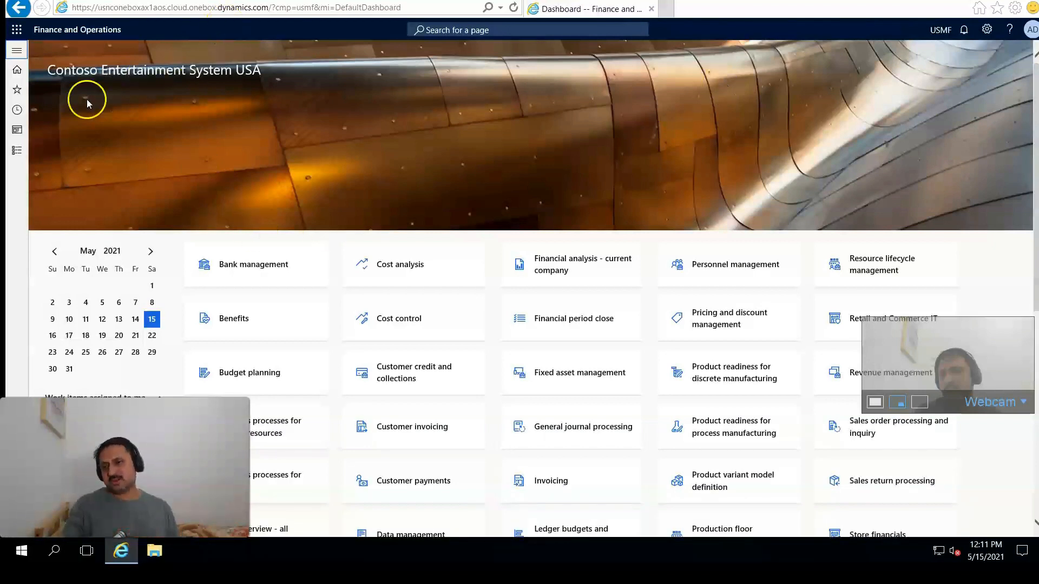
Step: Navigate from the dashboard to the All vendors list
left_click(16, 50)
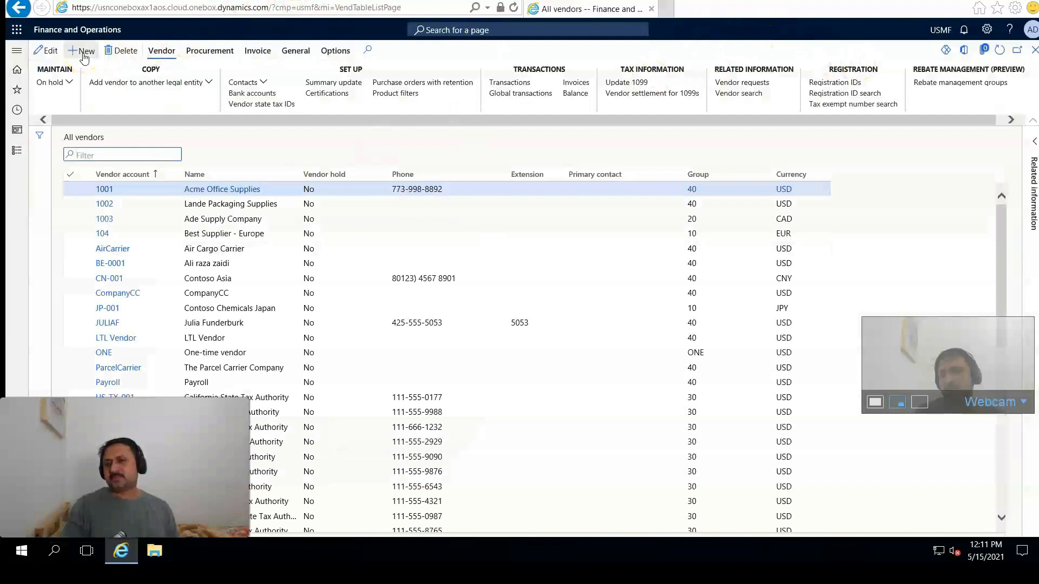
left_click(84, 51)
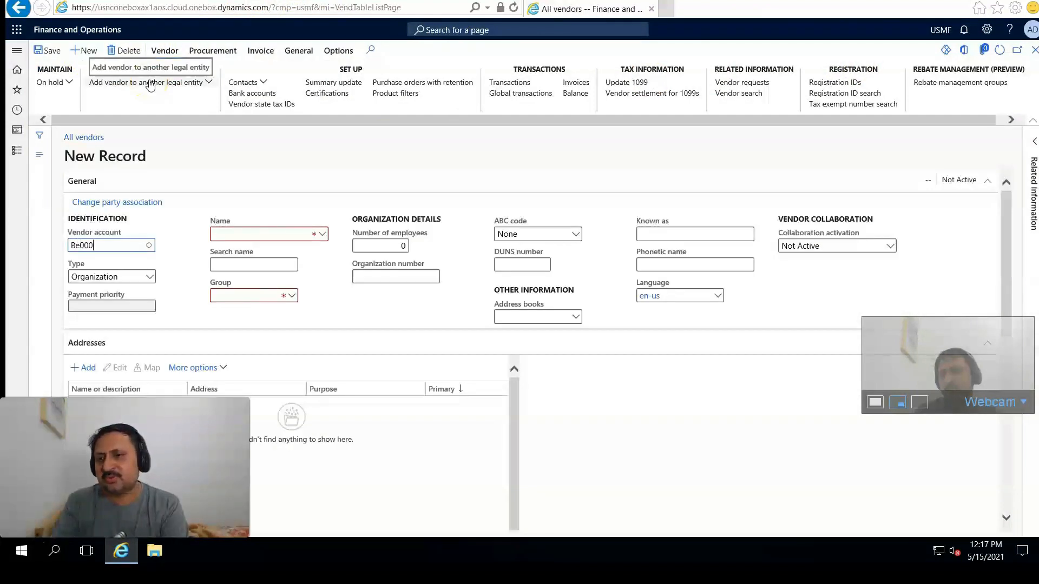
type("Be-0")
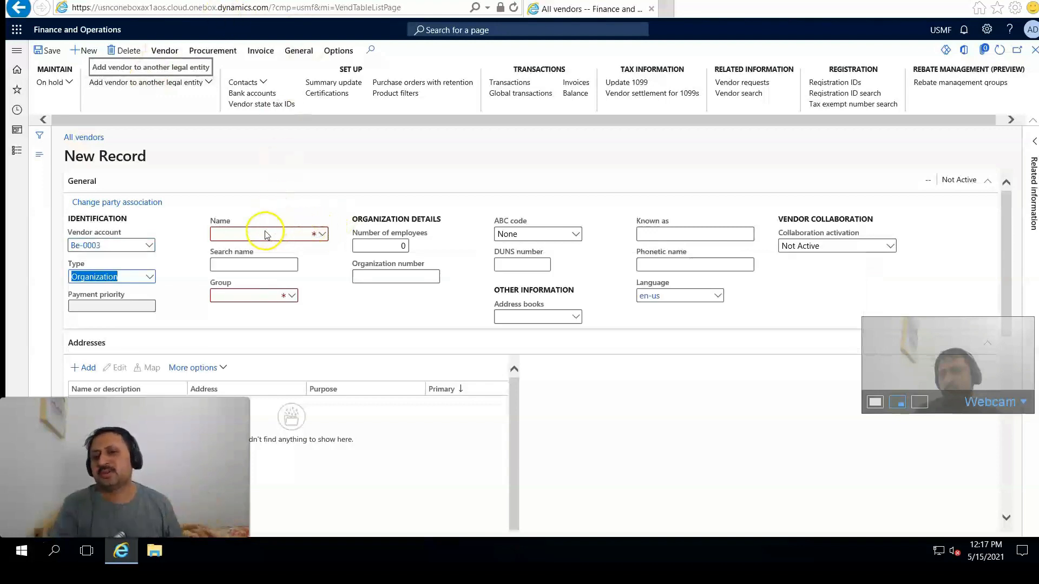
left_click(265, 233)
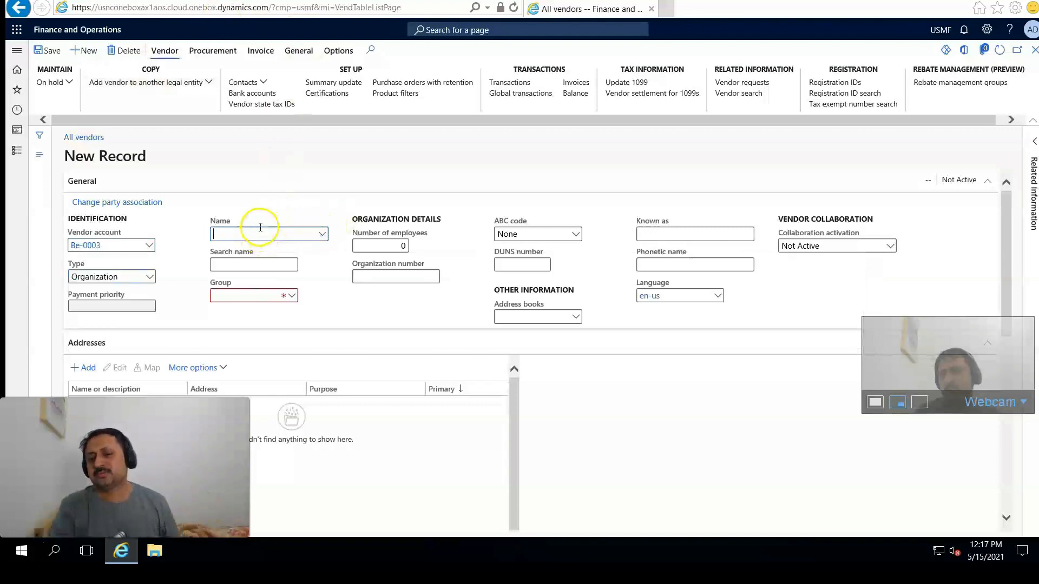
type("Ali")
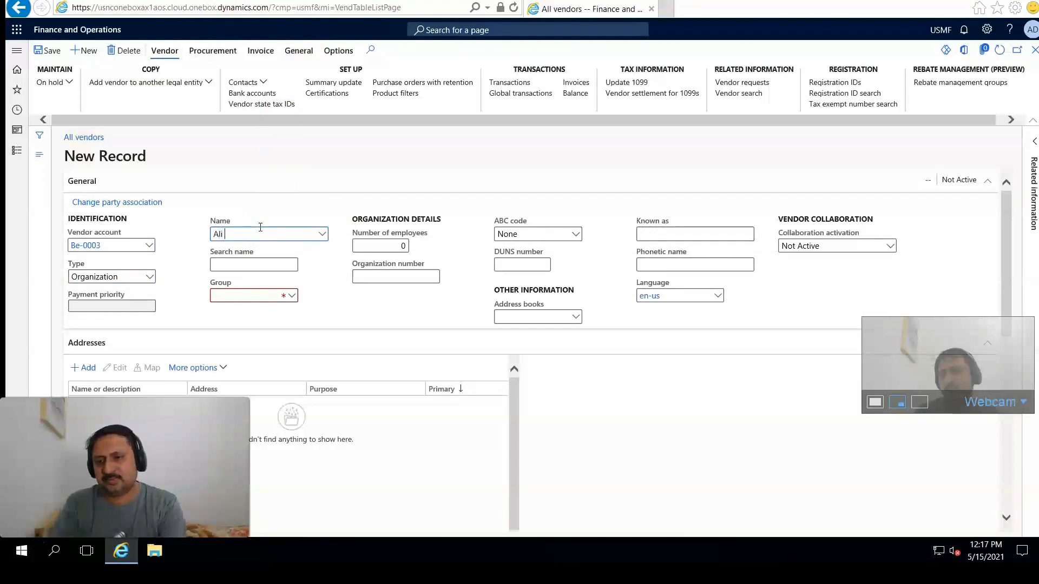
type("Zaidi")
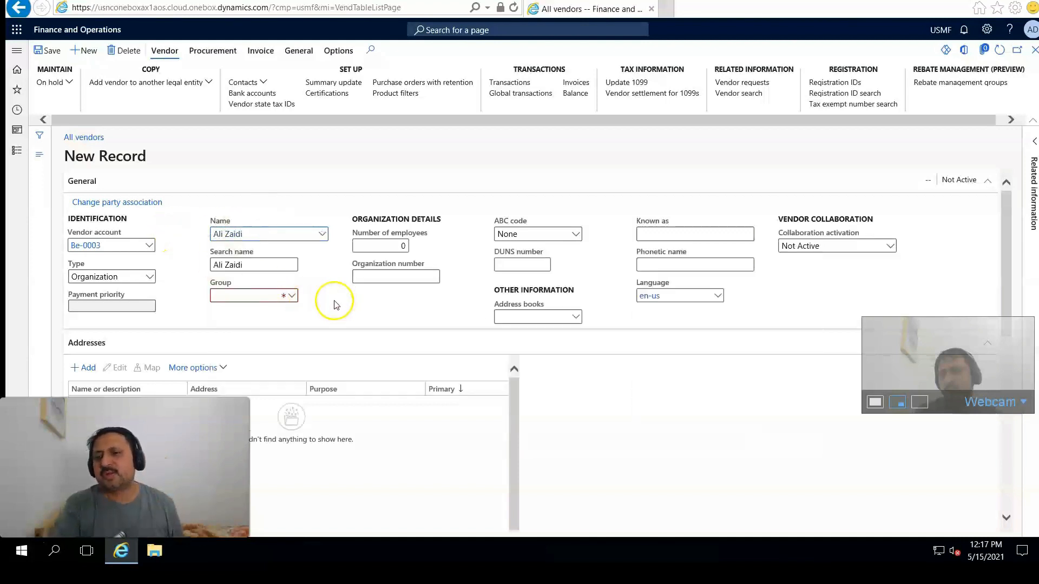
left_click(253, 295)
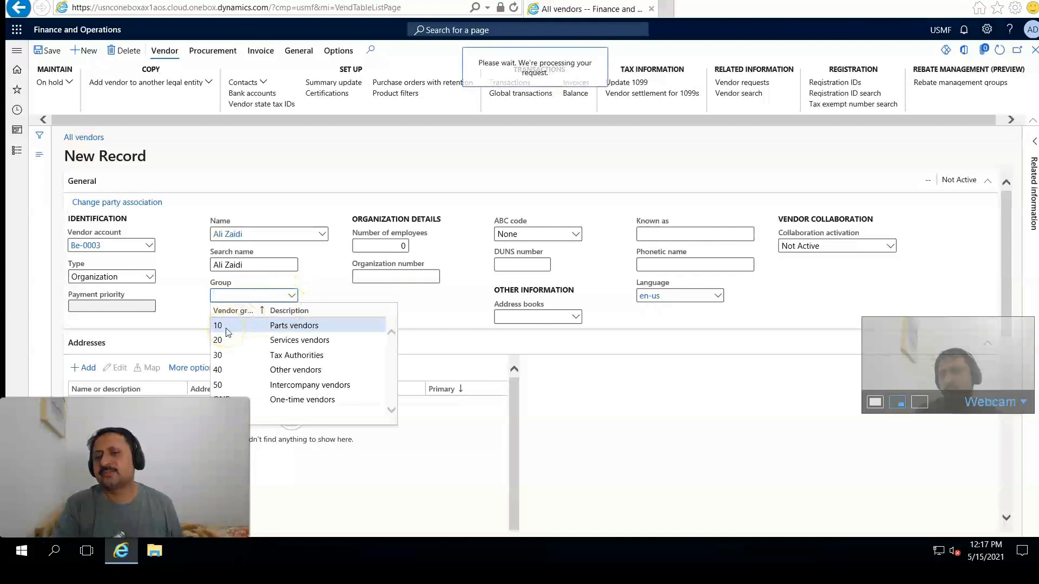
left_click(218, 326)
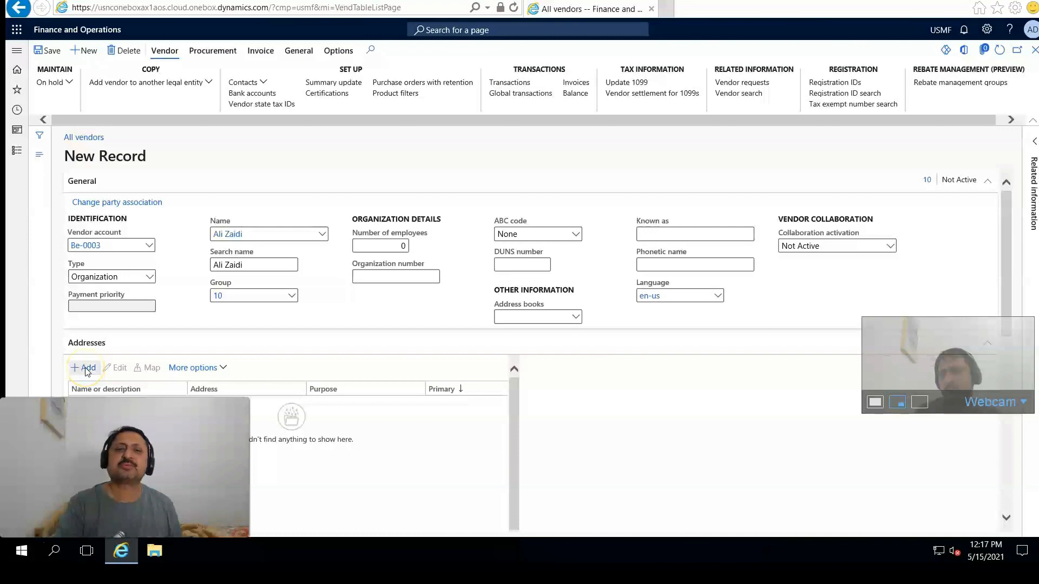
left_click(84, 367)
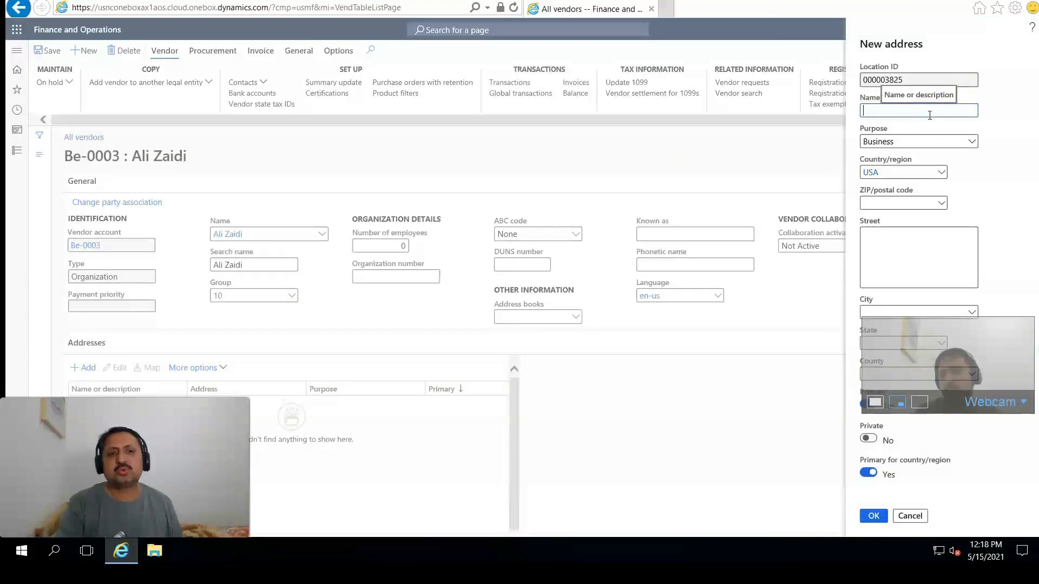
type("Ware")
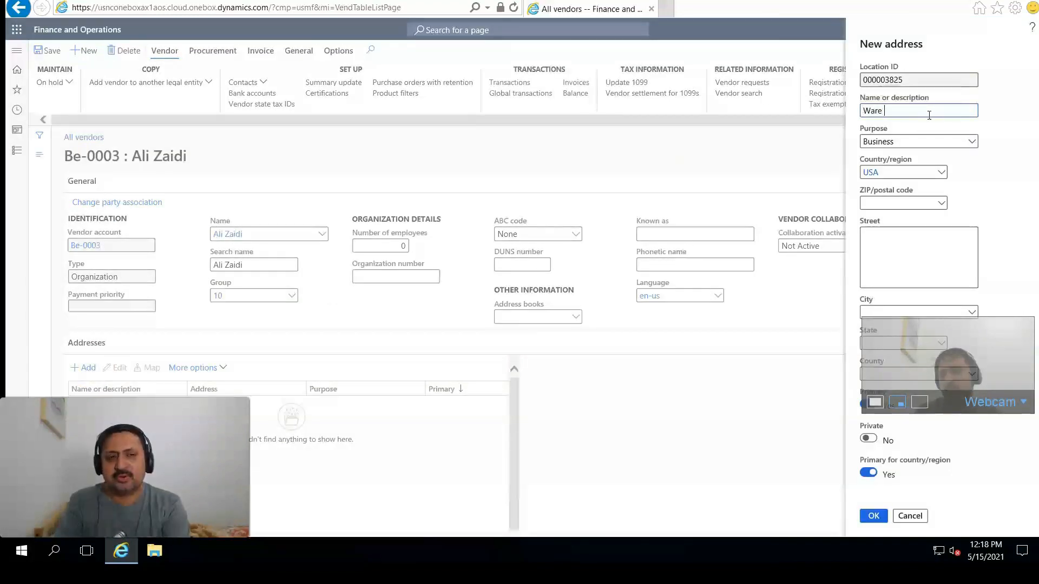
type("house")
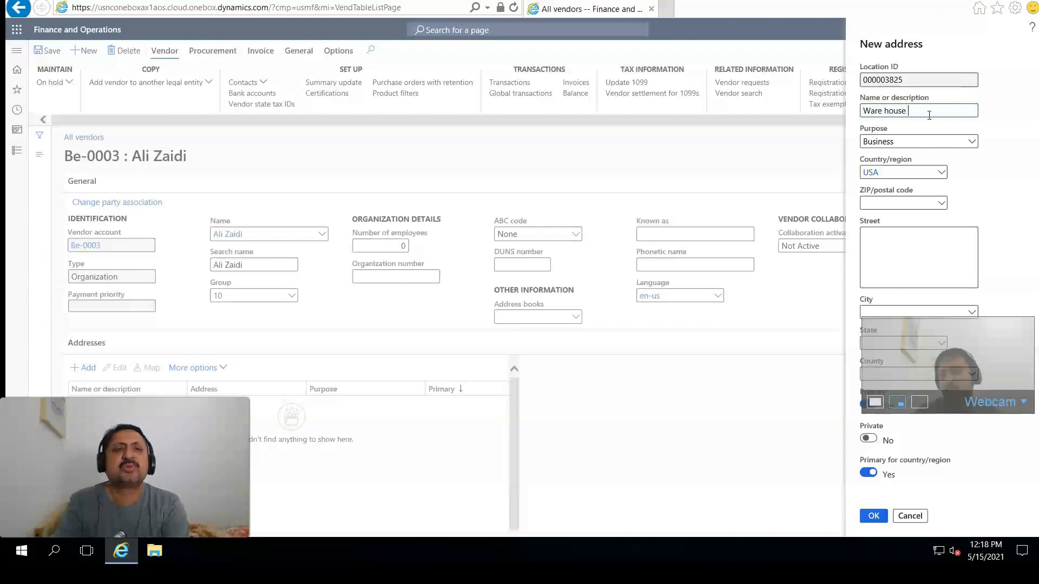
type("Ne")
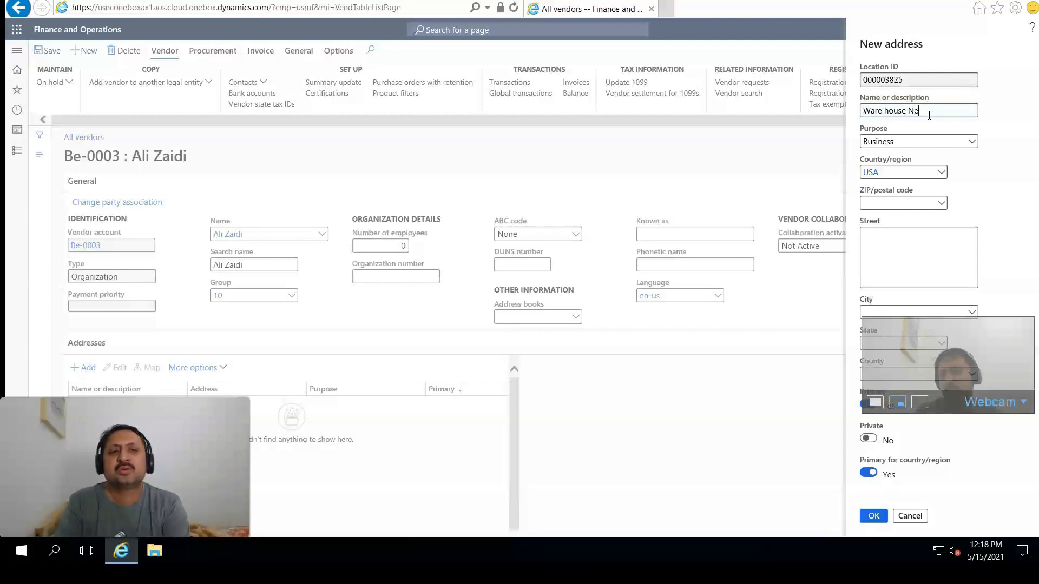
key("Backspace")
type("of Al")
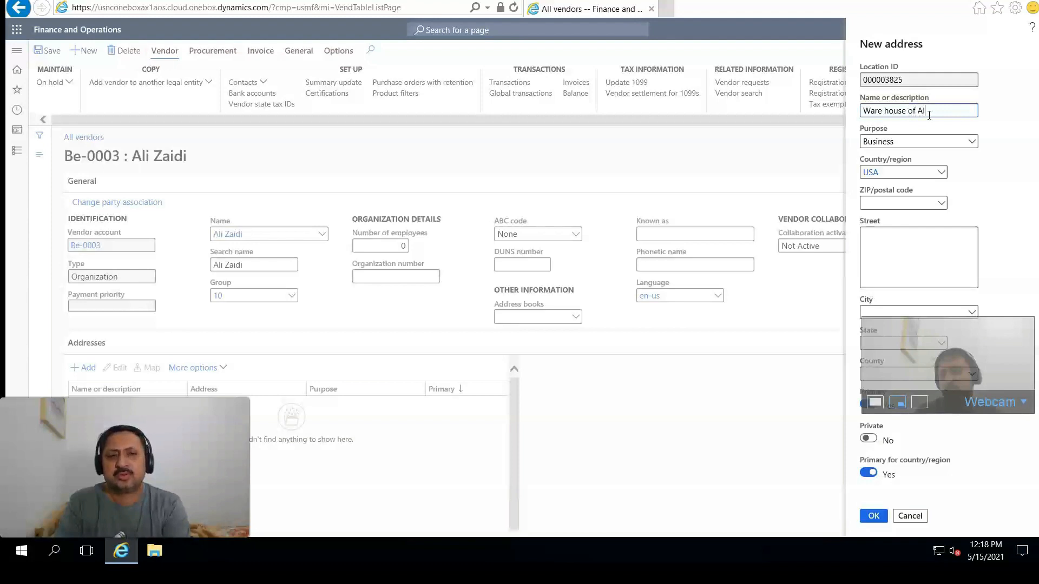
type("Zaidi")
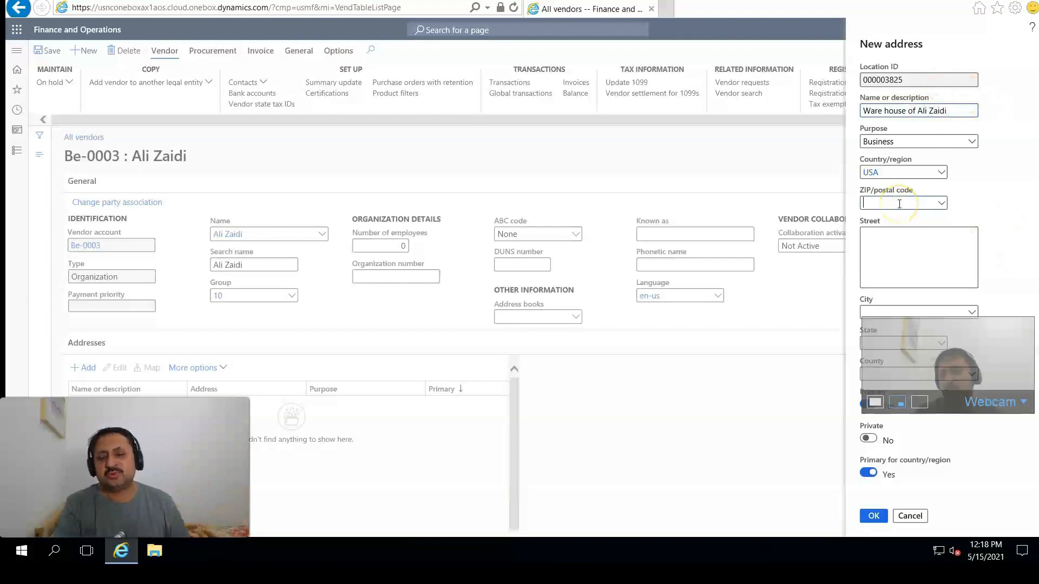
type("10001")
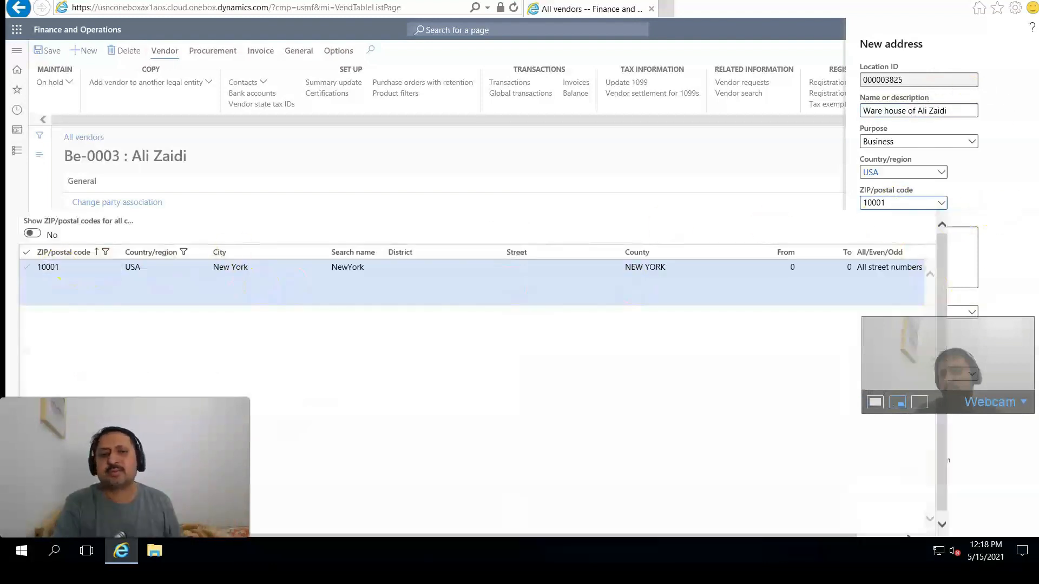
left_click(79, 266)
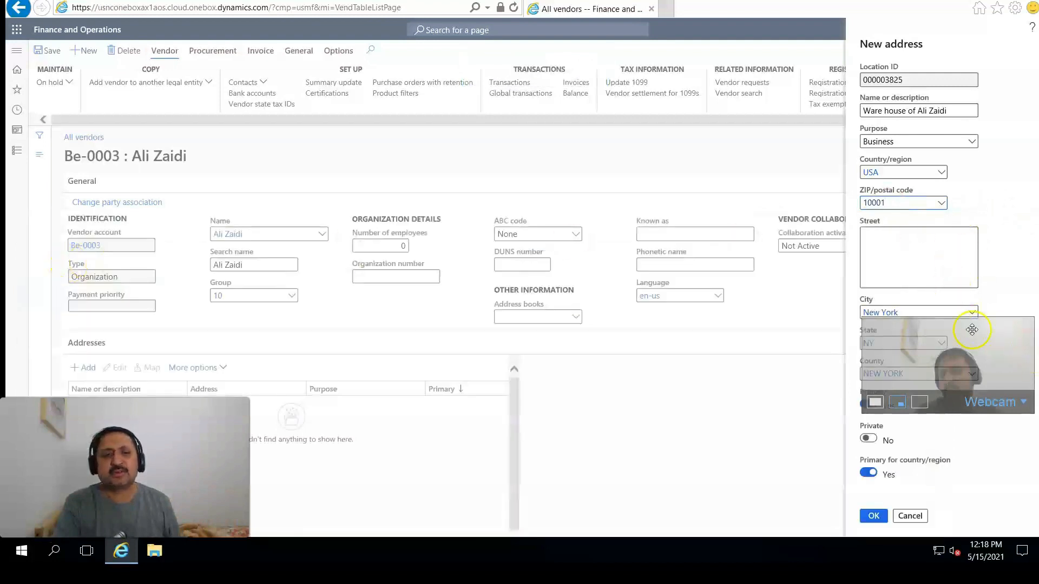
type("Ali Zaidi Warehouse for")
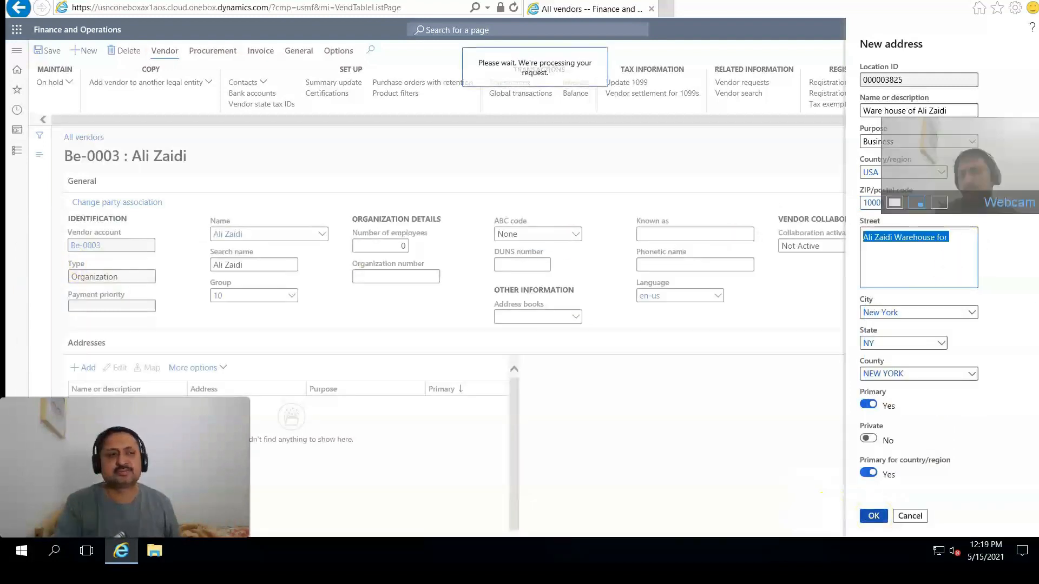
left_click(871, 515)
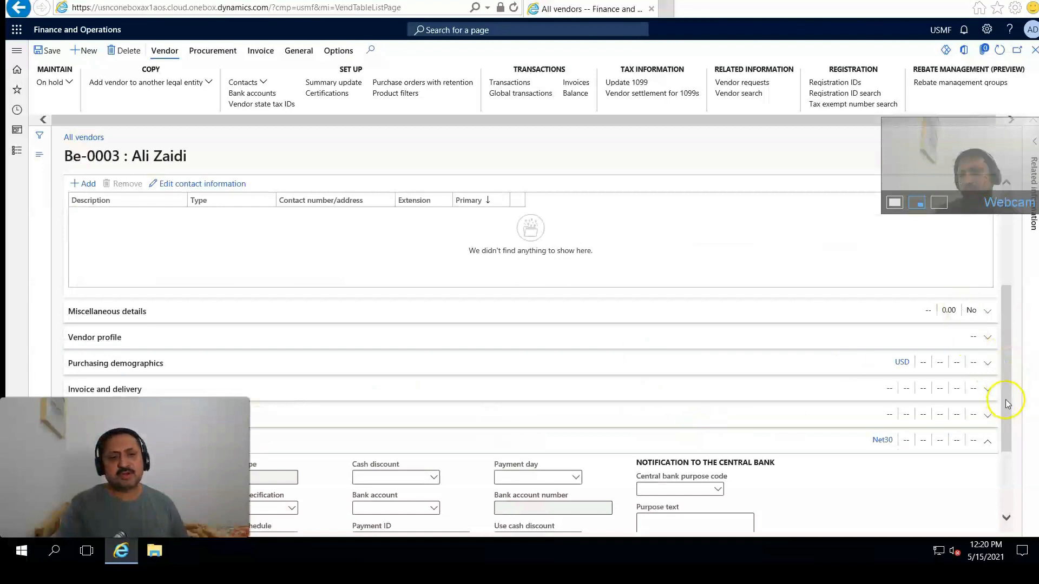
Step: Set the vendor's method of payment to ELECTRONIC and save the record
scroll("down", 3)
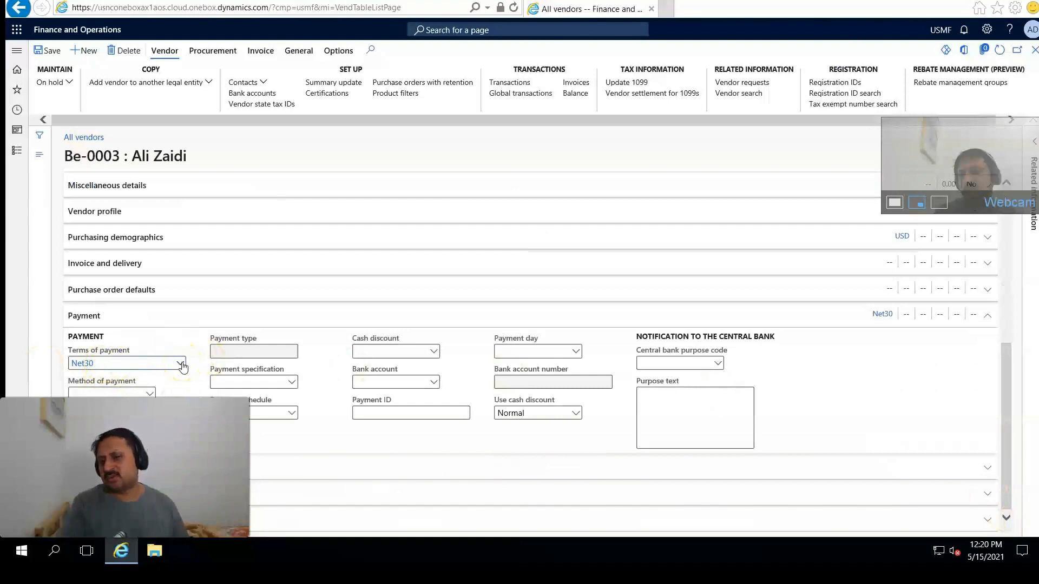
left_click(179, 363)
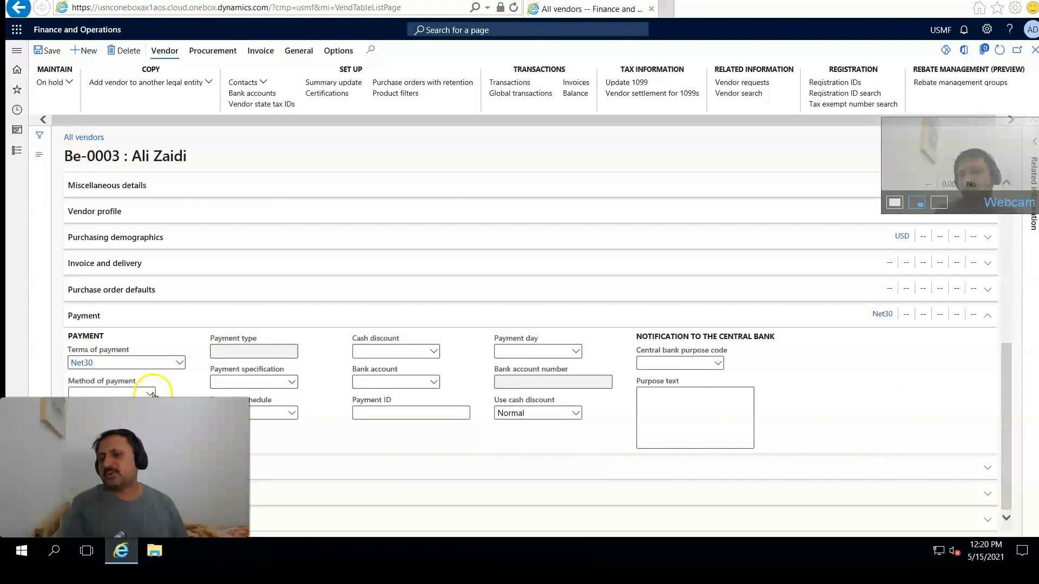
left_click(152, 393)
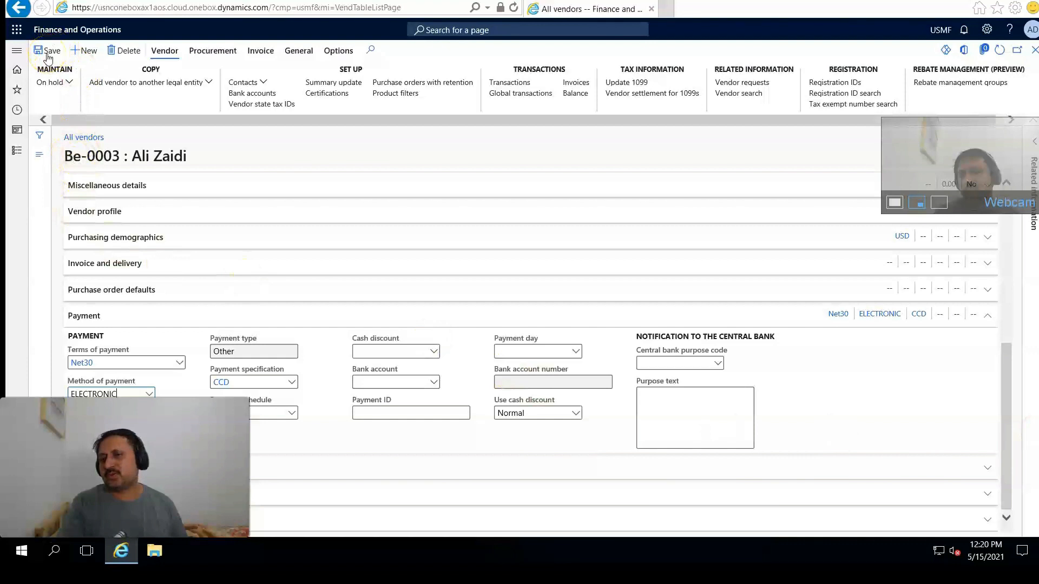
left_click(212, 50)
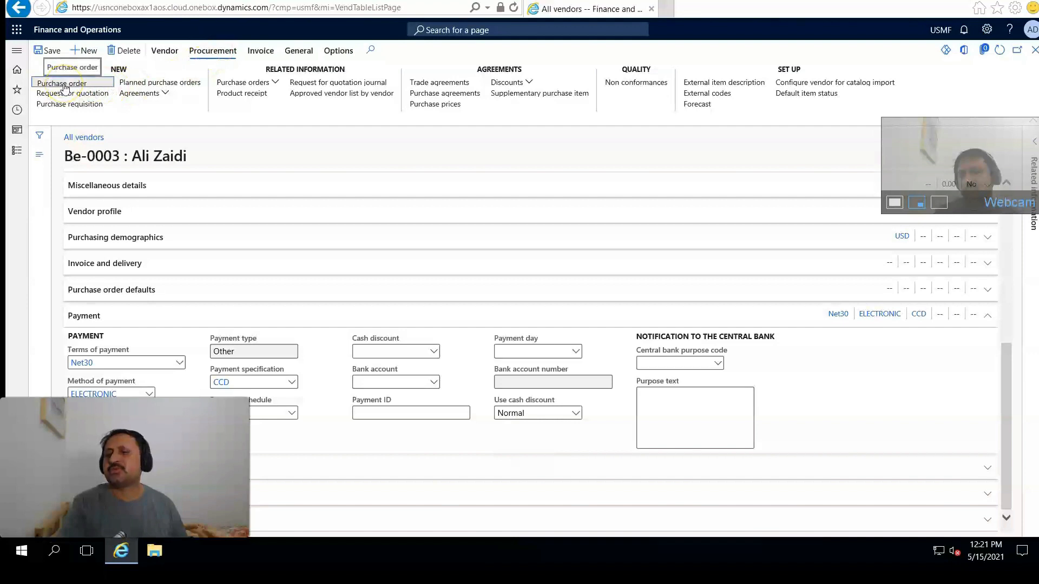
Step: Create a new purchase order for vendor Be-0003 and add a blank line
left_click(62, 82)
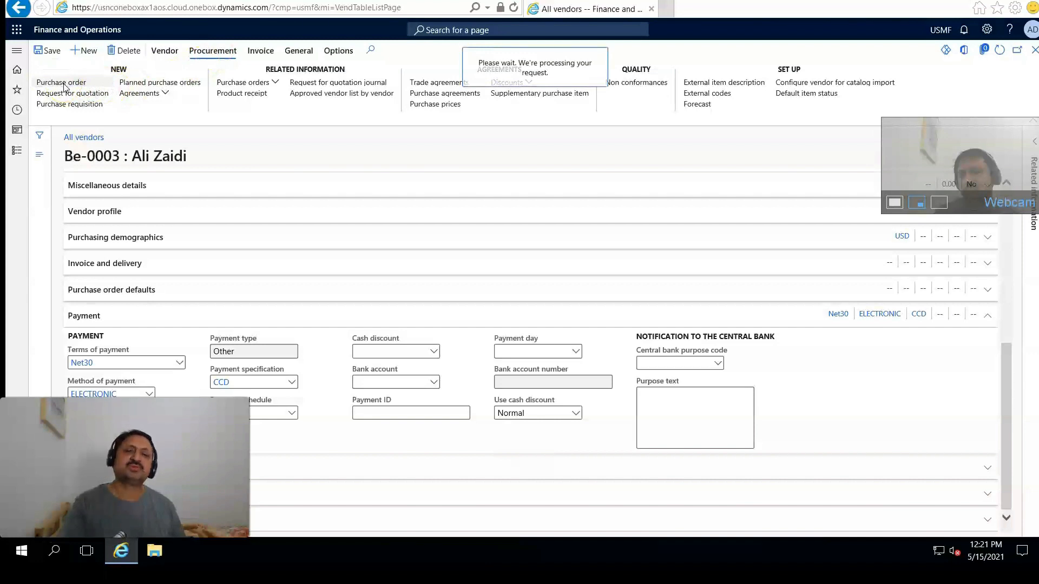
left_click(60, 82)
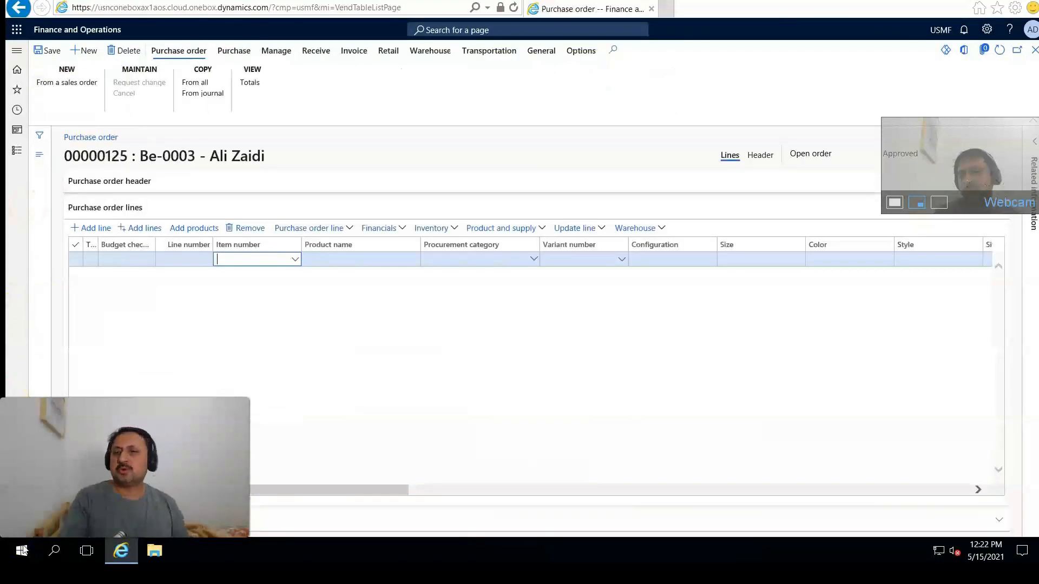
mouse_move(281, 278)
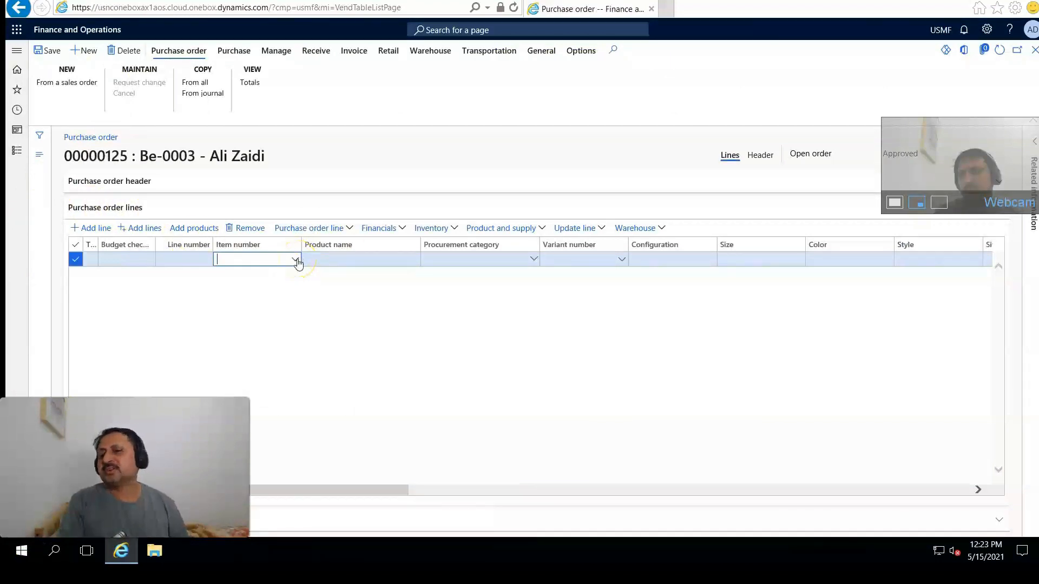
Step: Choose item M0001 Wiring Harness for the new order line
left_click(296, 258)
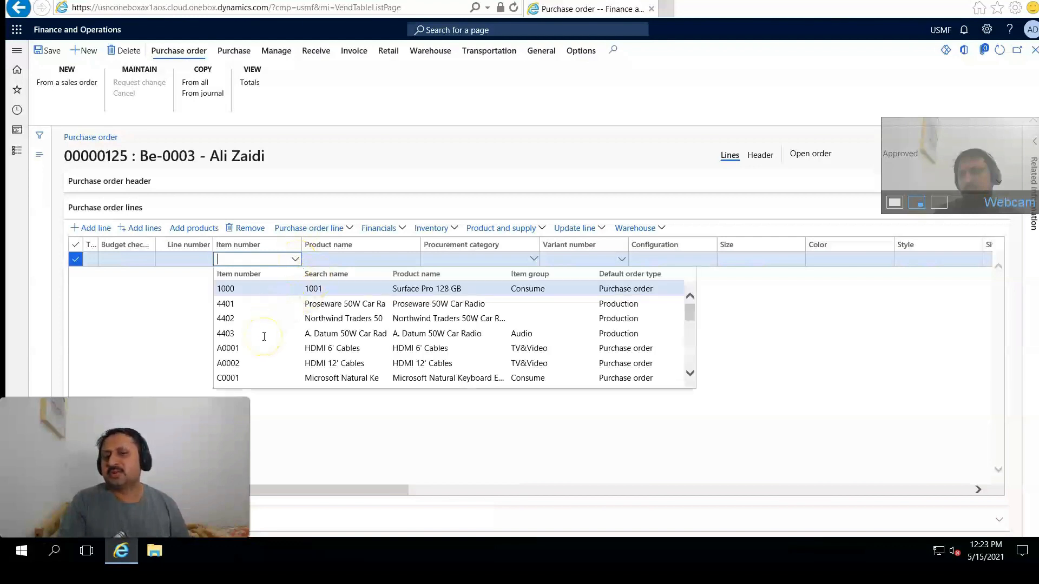
scroll("down", 3)
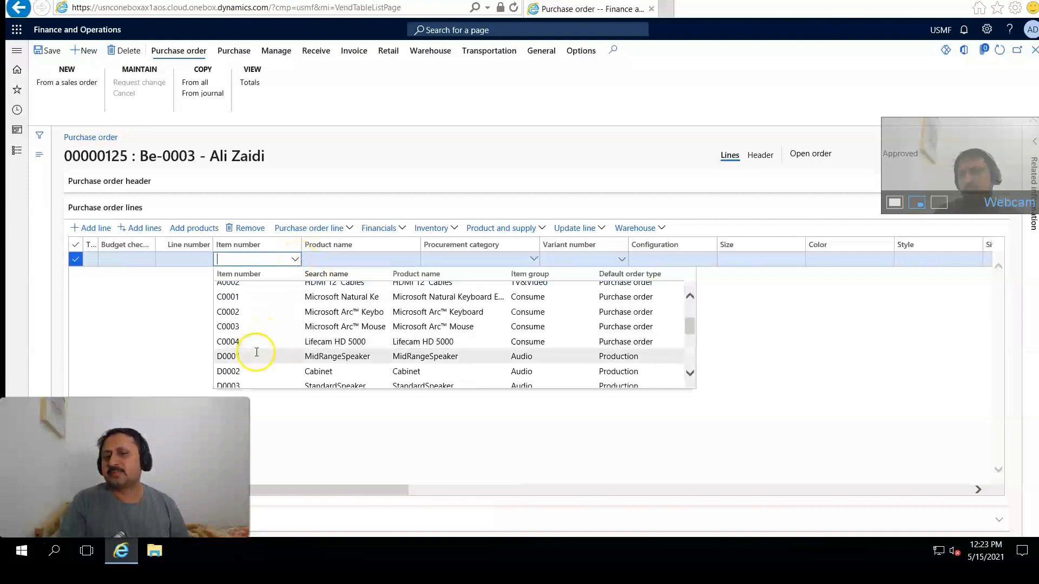
scroll("down", 3)
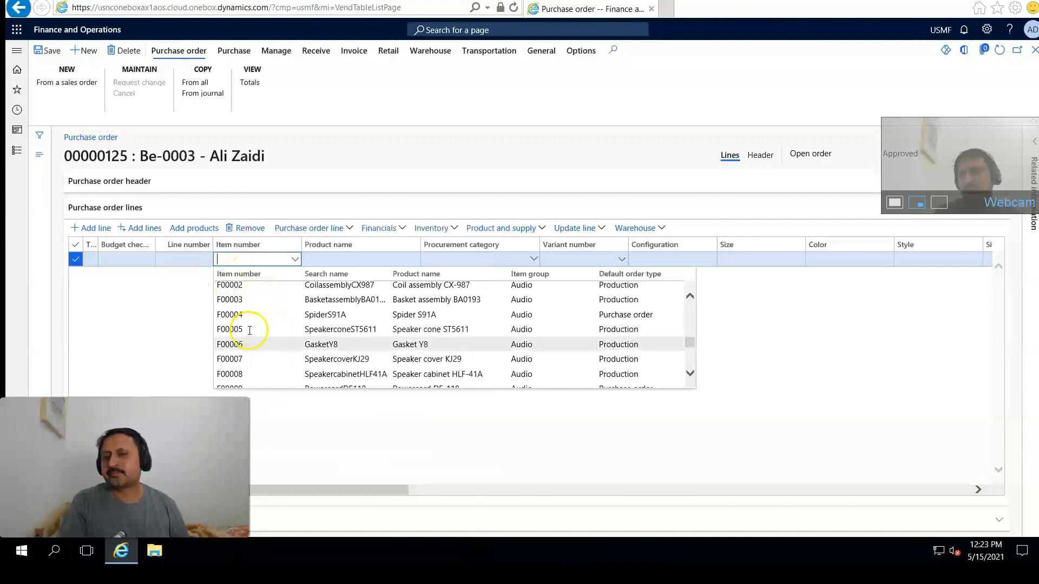
scroll("down", 3)
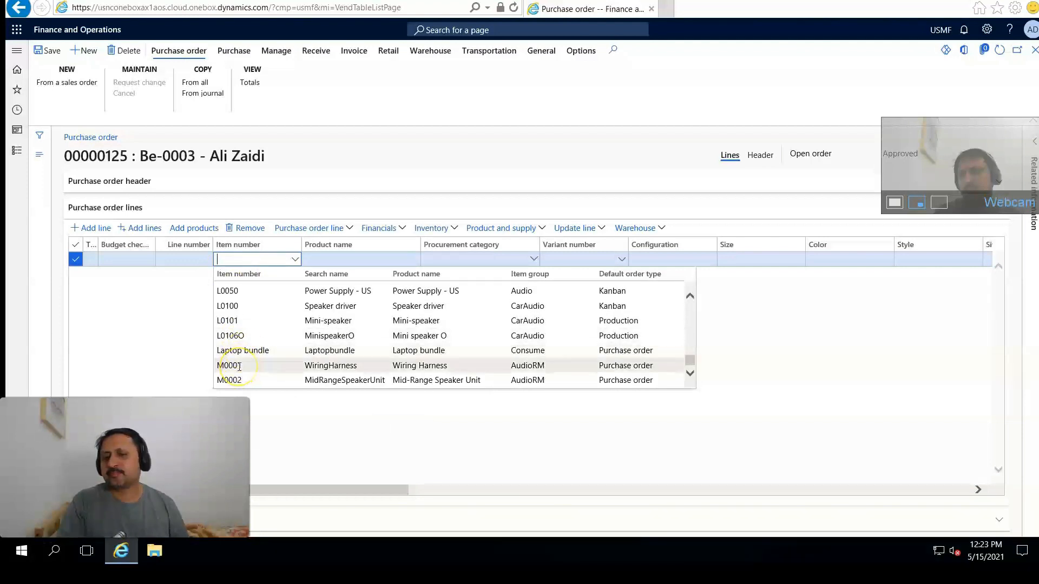
left_click(259, 365)
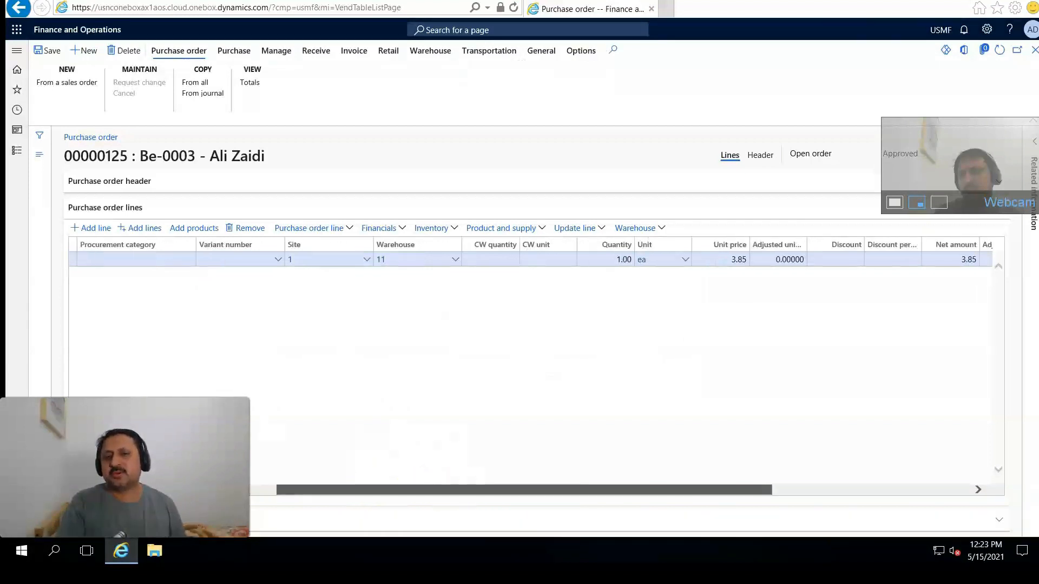
Step: Set the Wiring Harness line quantity to 10 and save the order
left_click(590, 259)
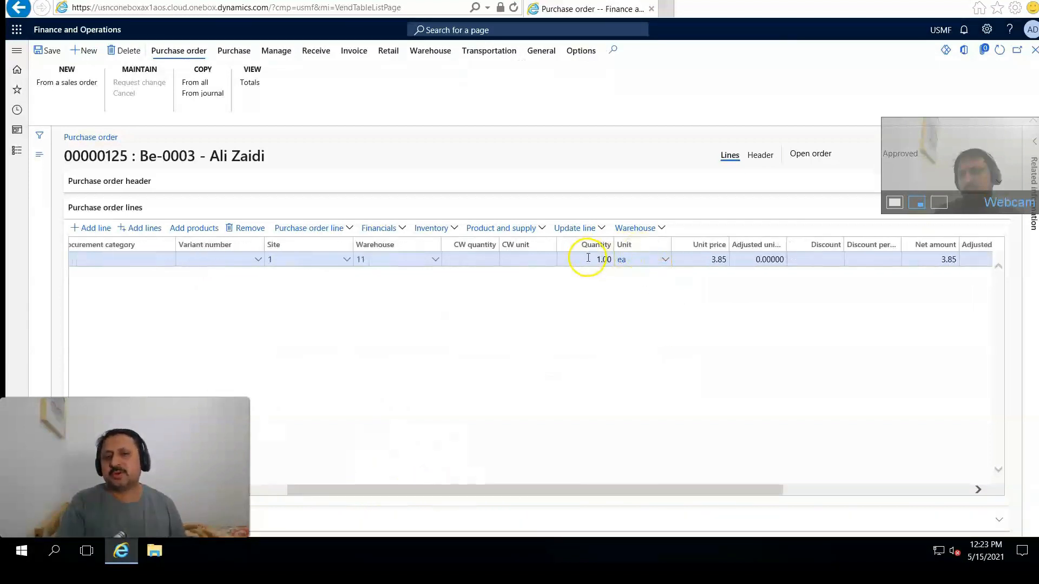
left_click(599, 259)
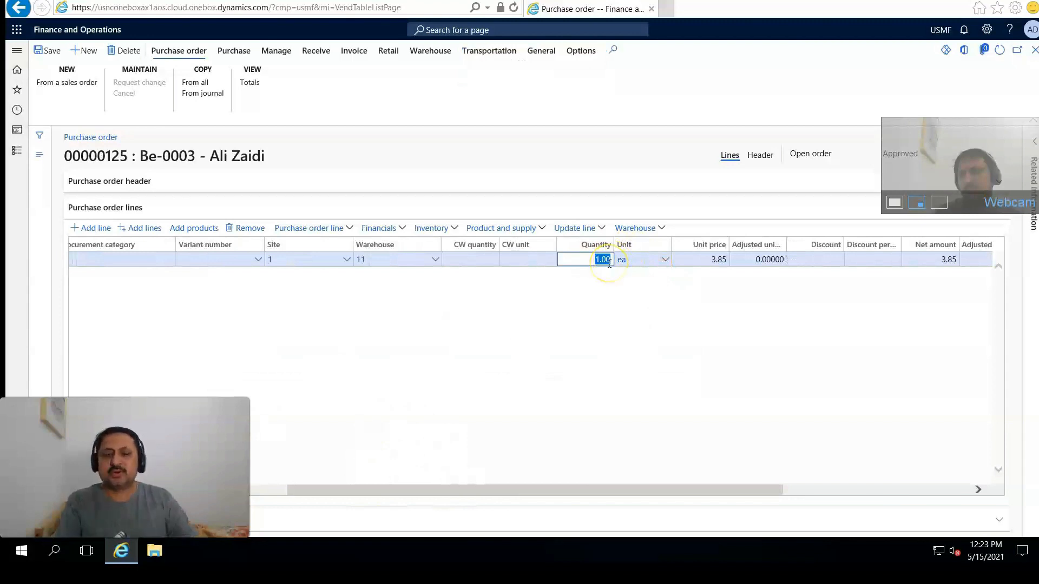
type("10")
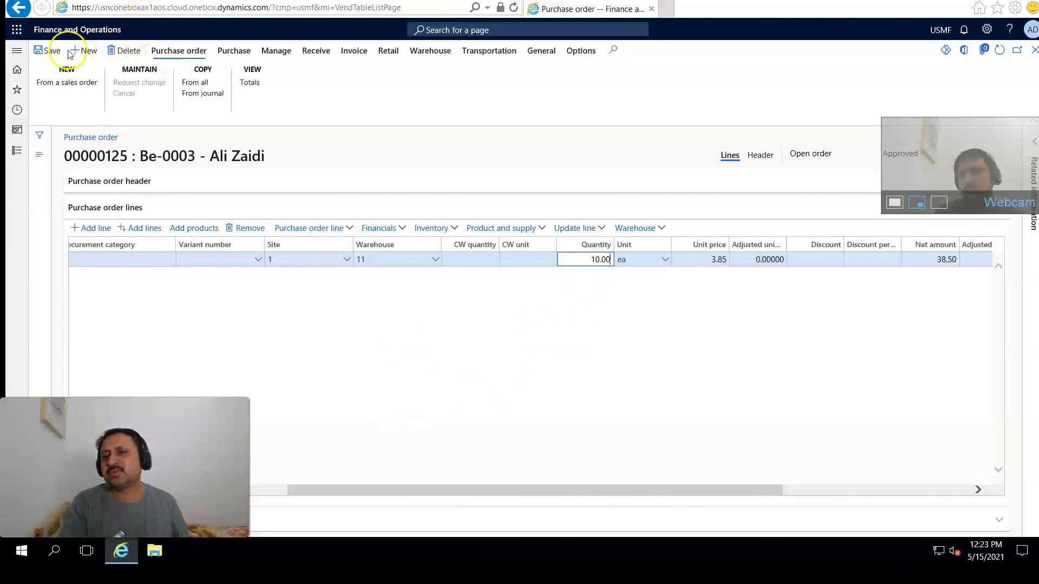
left_click(48, 51)
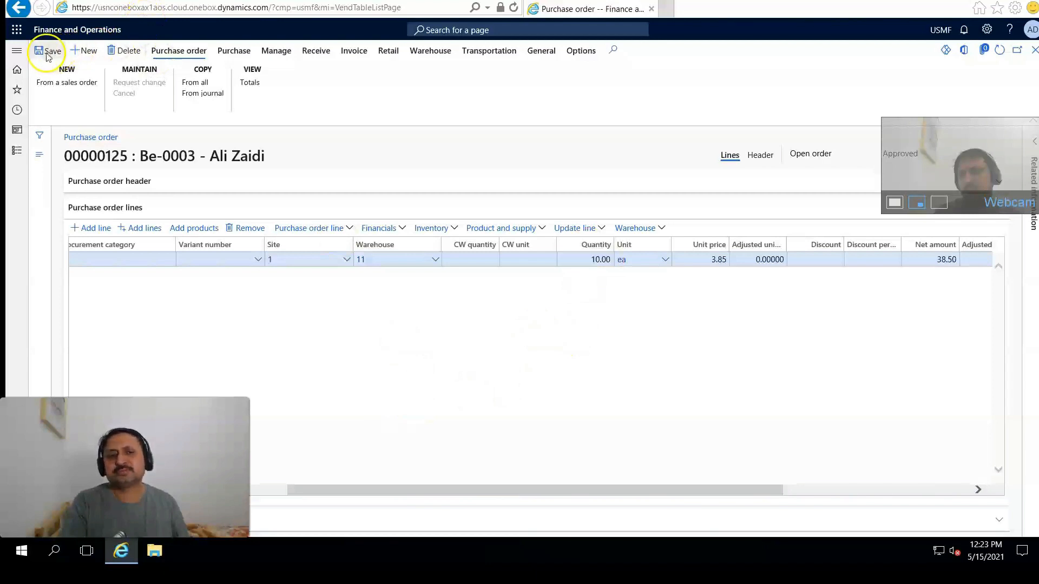
left_click(46, 51)
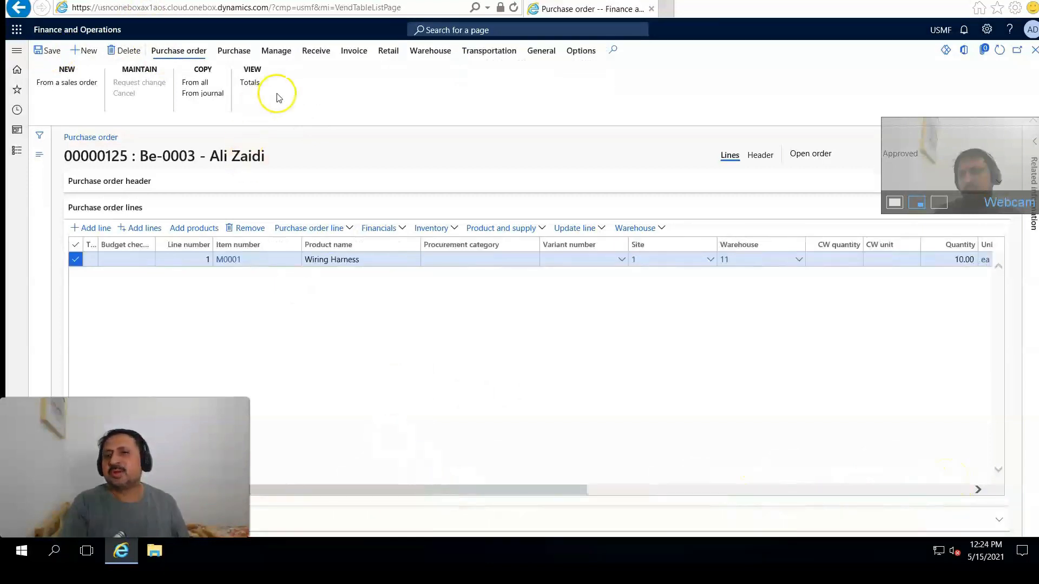
Step: Confirm purchase order 00000125 via Purchase > Confirmation
left_click(234, 51)
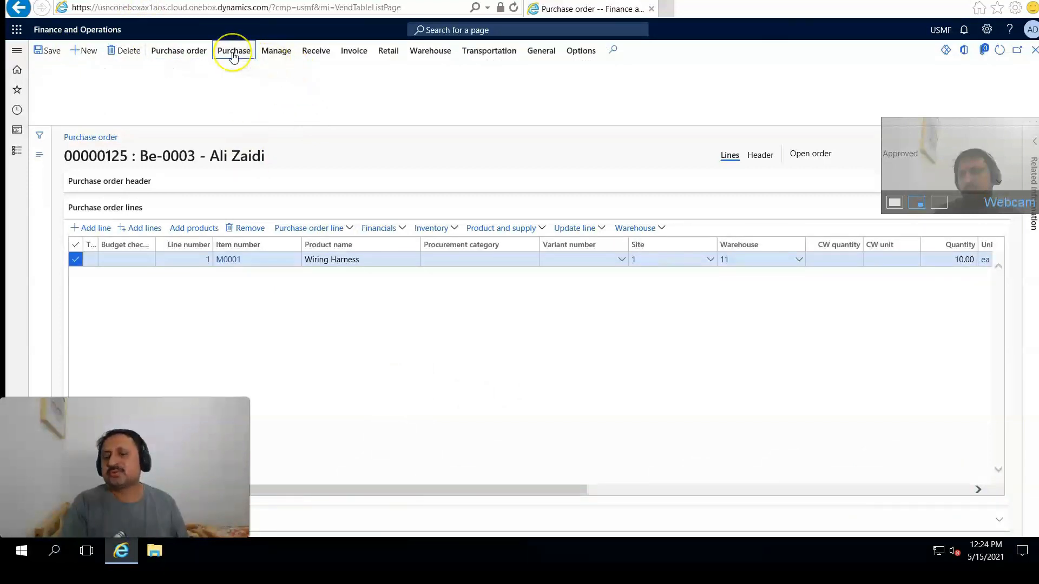
left_click(234, 51)
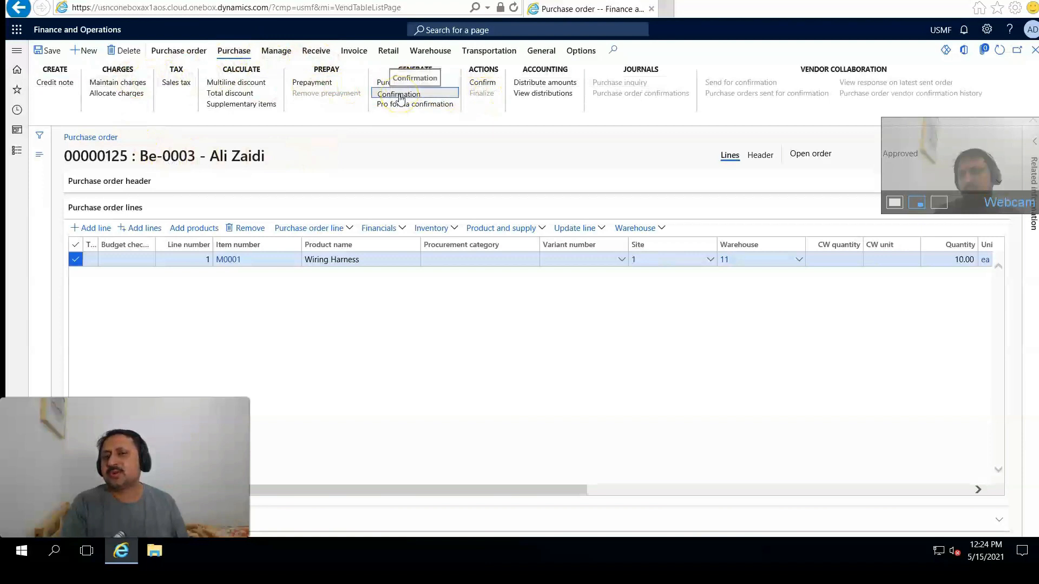
left_click(399, 93)
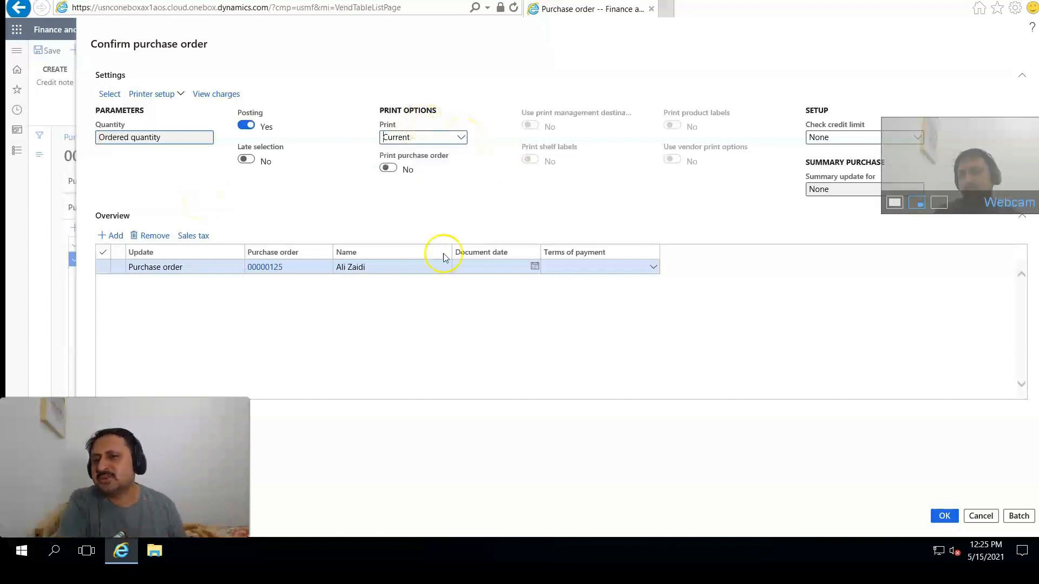
mouse_move(633, 278)
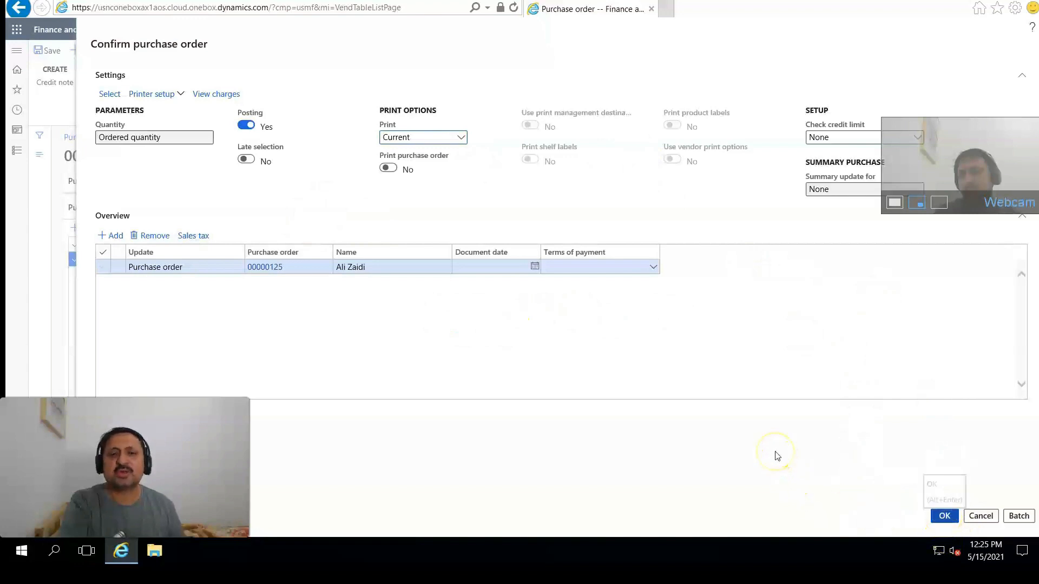
left_click(943, 515)
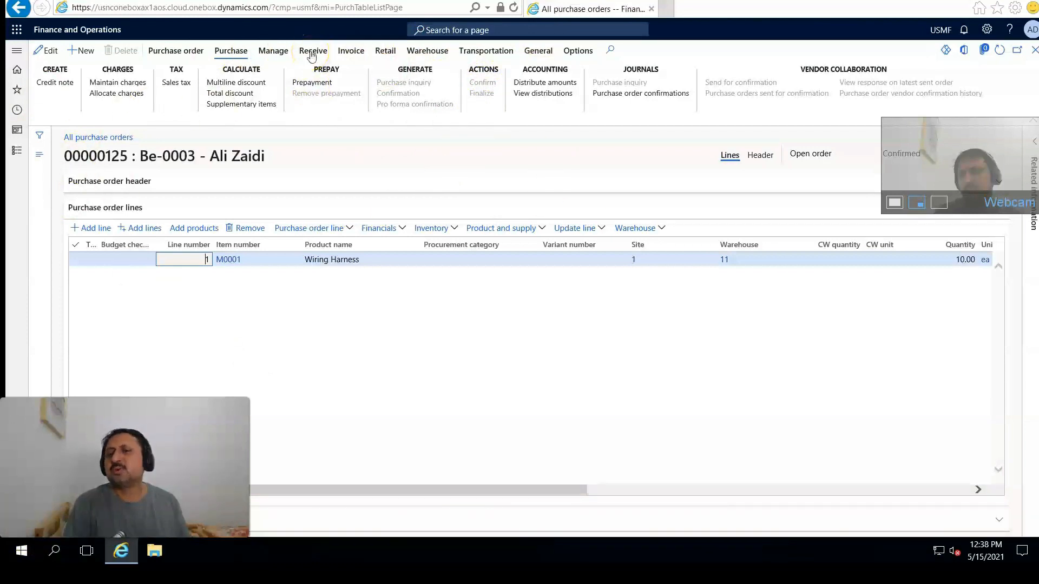
Step: Post product receipt 3421 for the purchase order
left_click(312, 51)
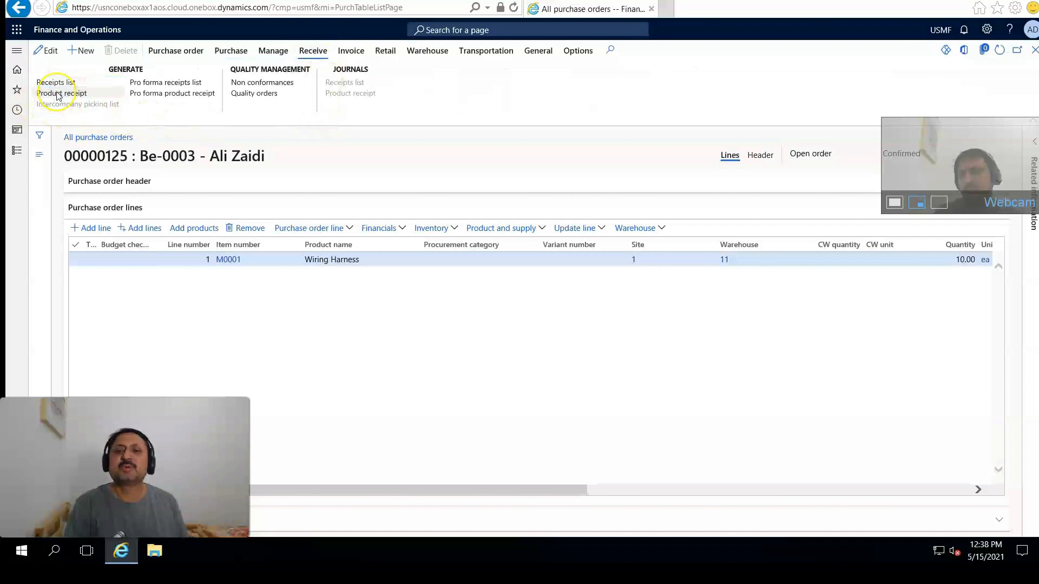
left_click(61, 93)
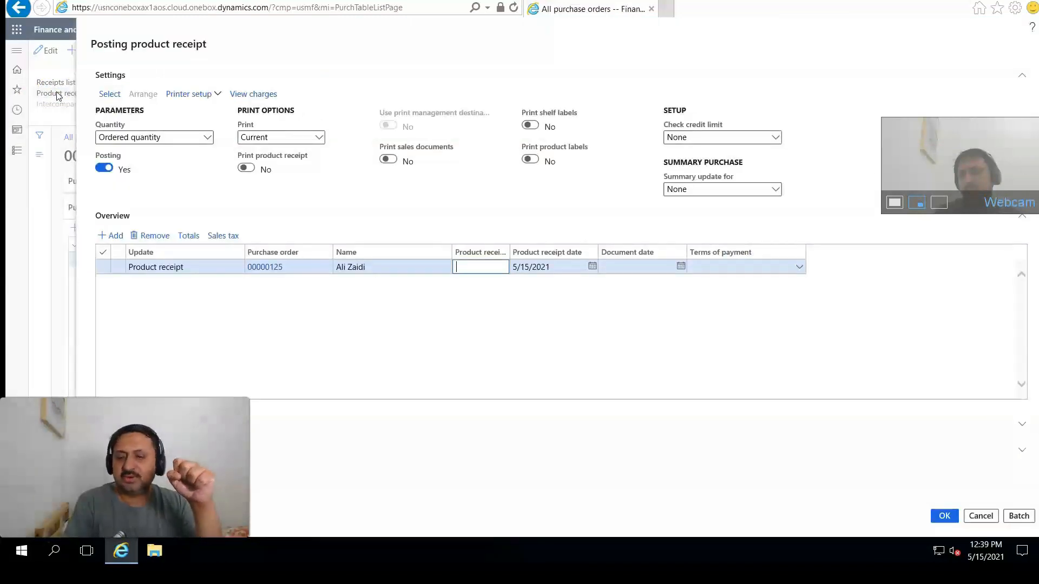
type("3421")
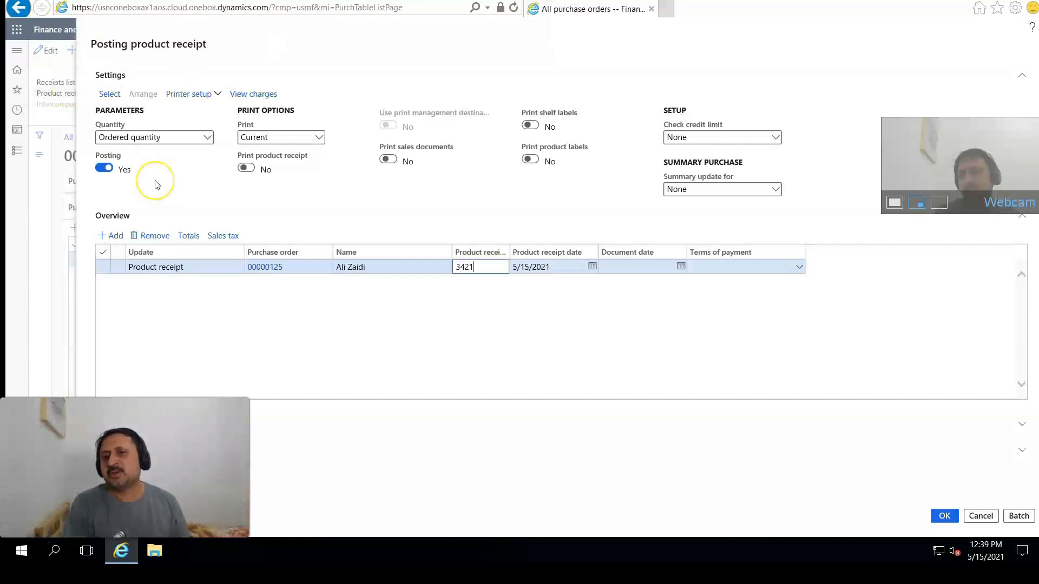
mouse_move(141, 184)
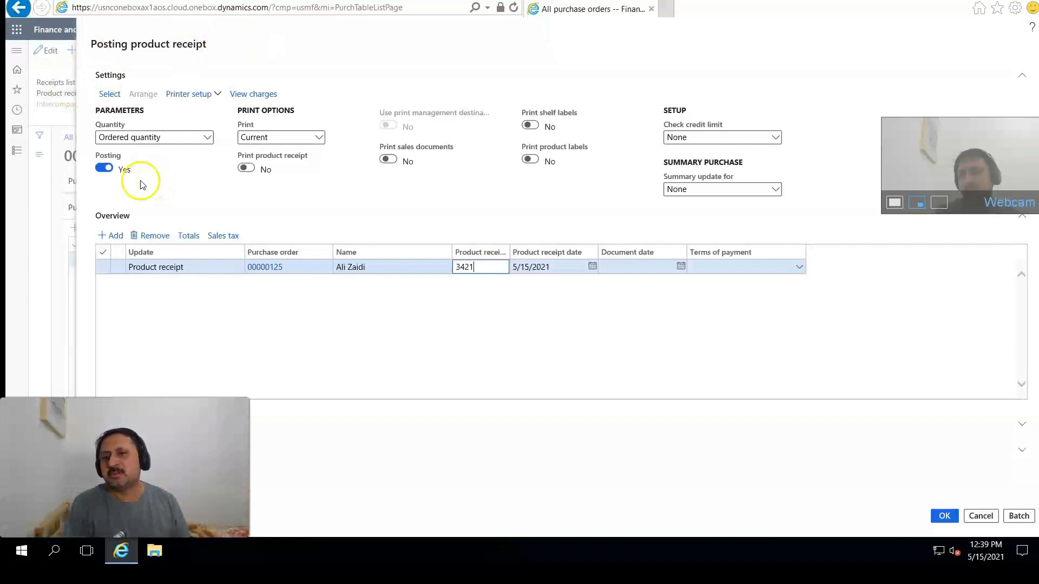
mouse_move(604, 182)
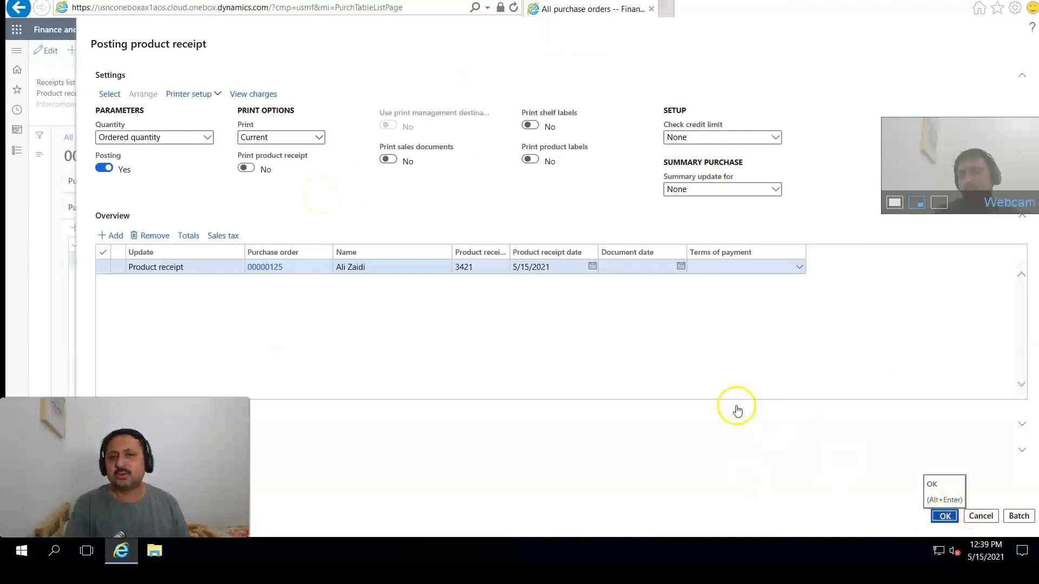
left_click(943, 516)
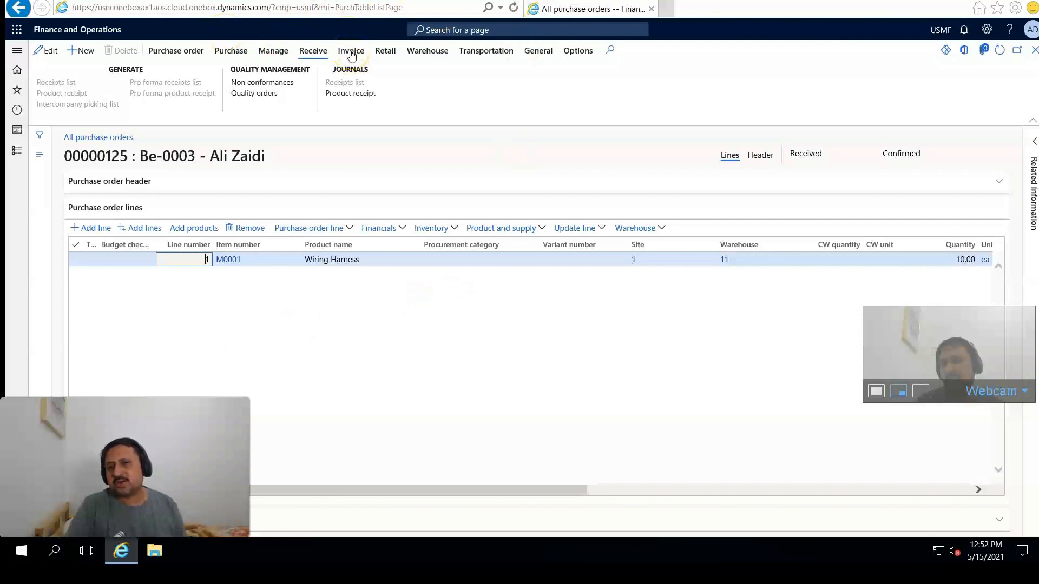
Step: Enter vendor invoice 980, update its match status to Passed and post it
left_click(350, 50)
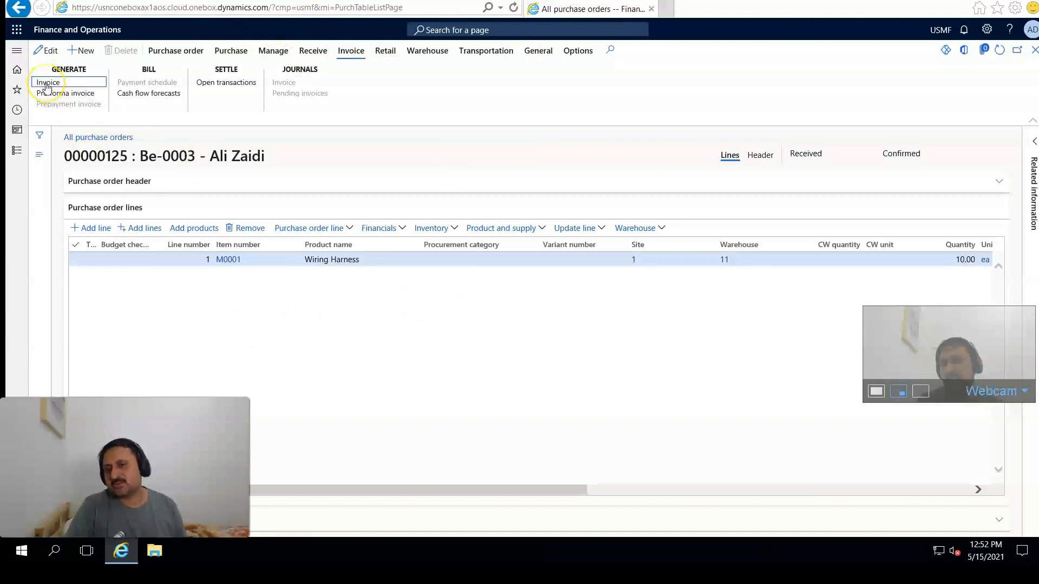
left_click(46, 83)
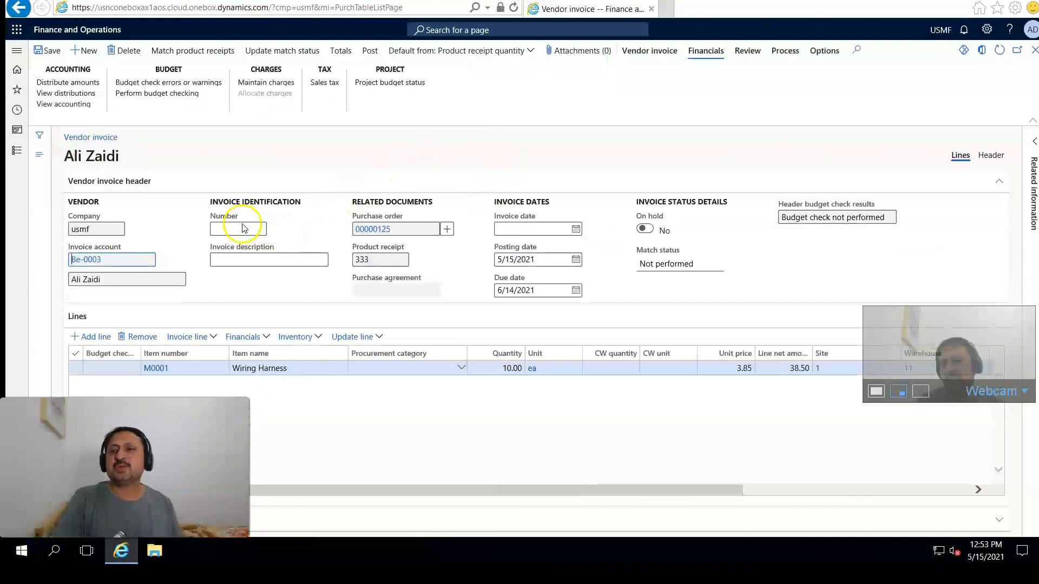
left_click(238, 229)
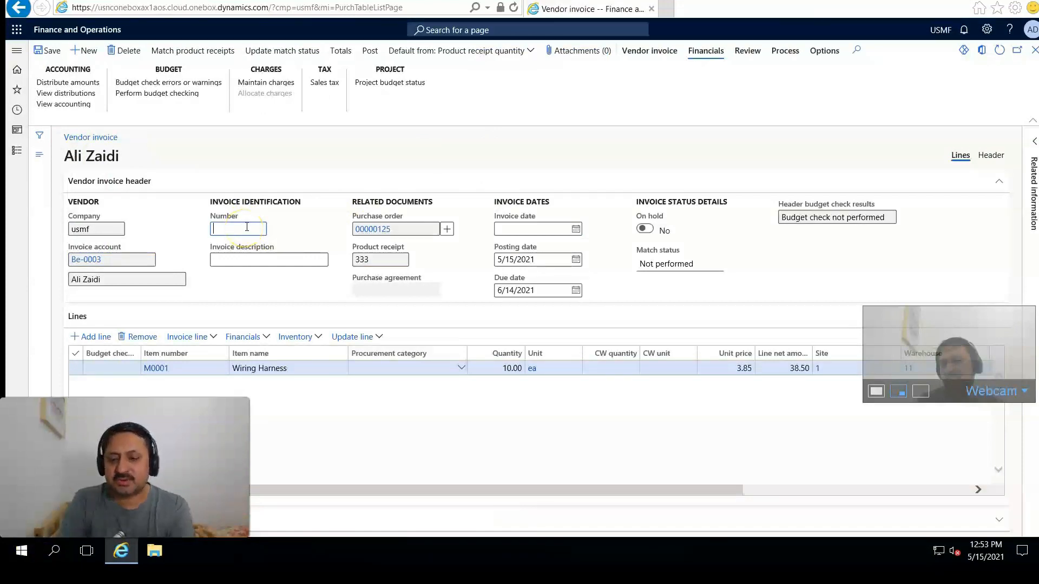
type("980")
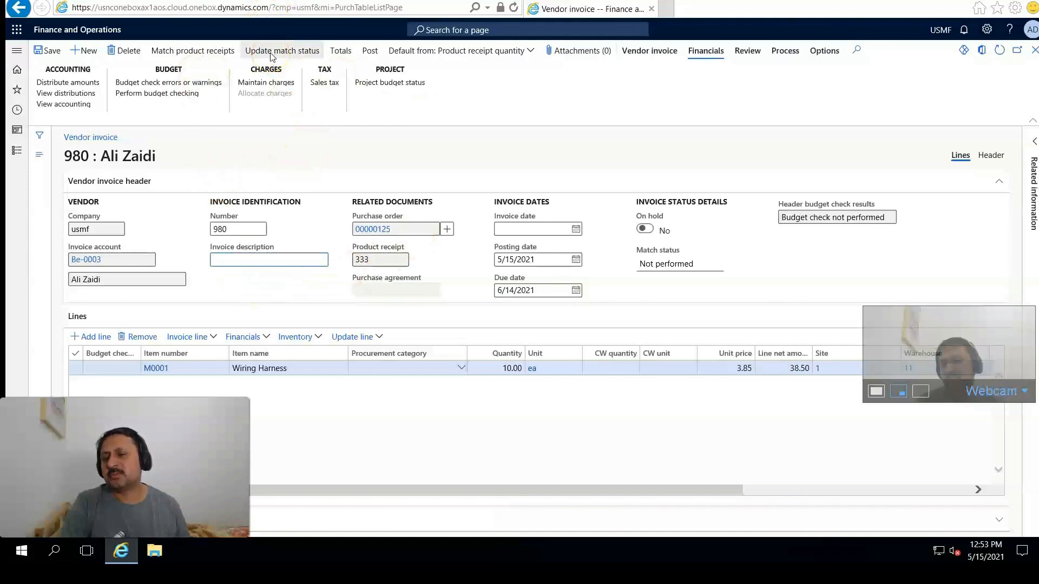
left_click(281, 51)
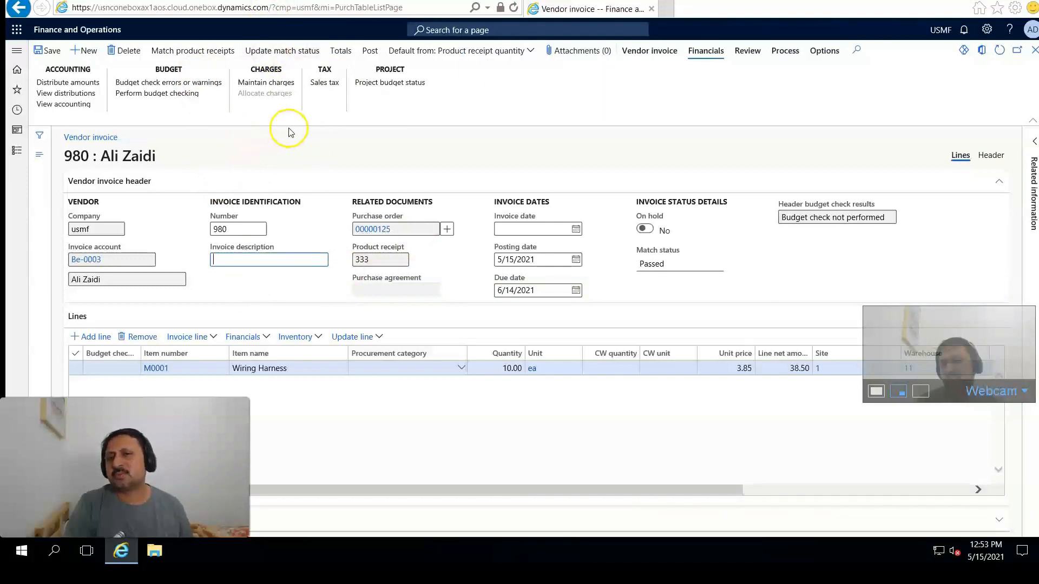
mouse_move(370, 51)
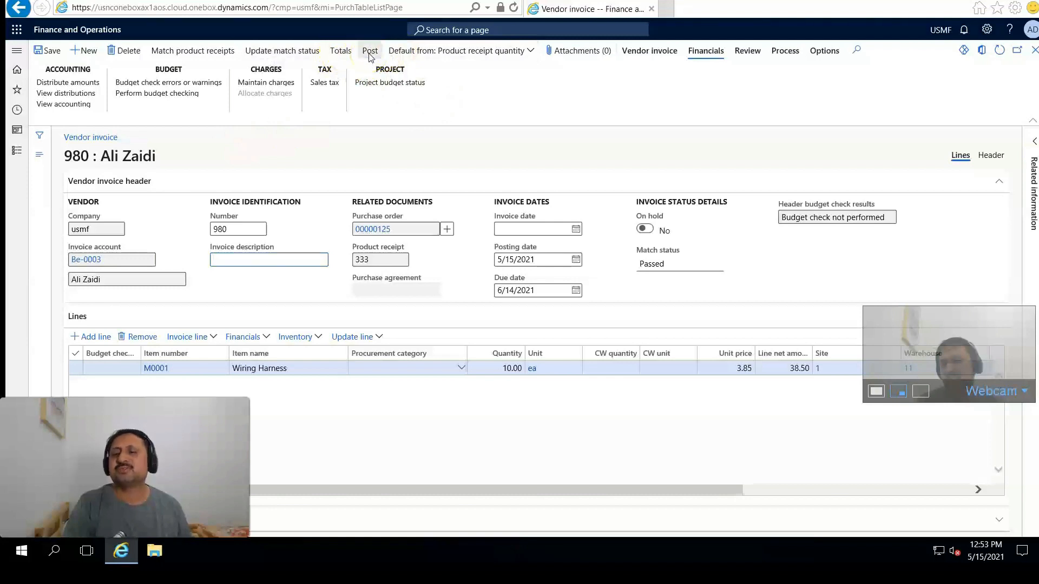
left_click(370, 51)
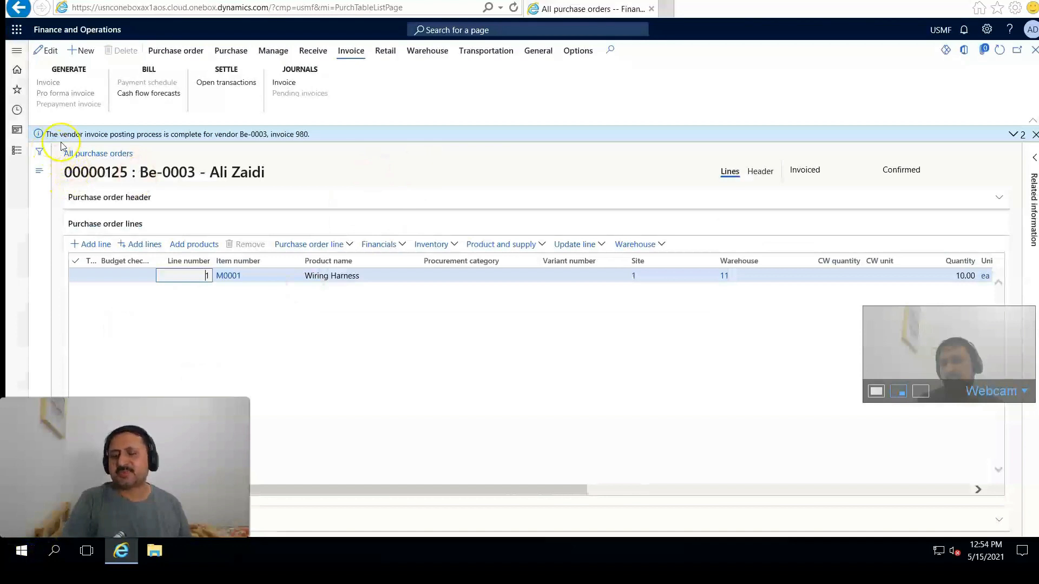
mouse_move(78, 154)
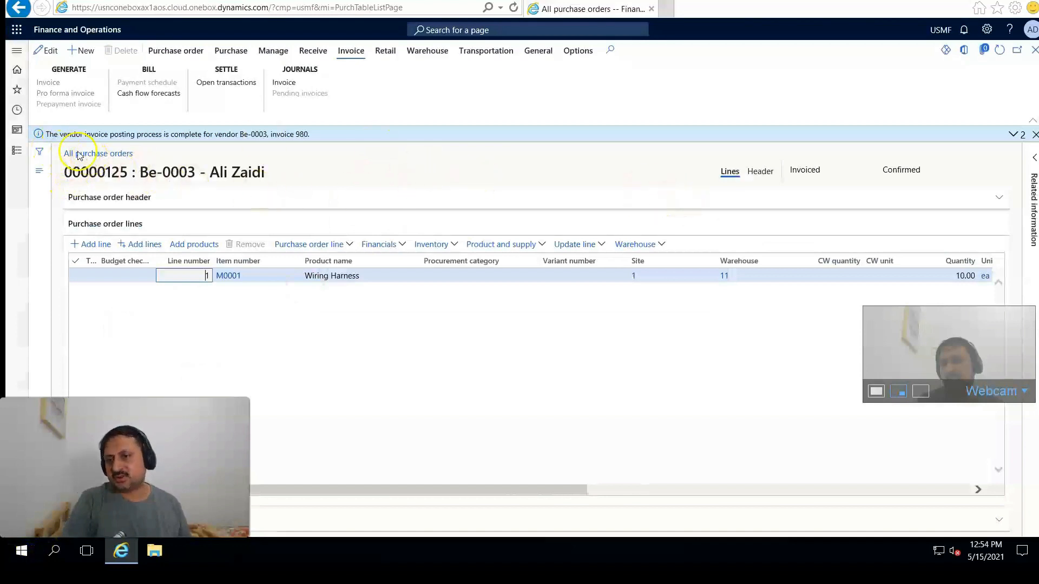
mouse_move(241, 144)
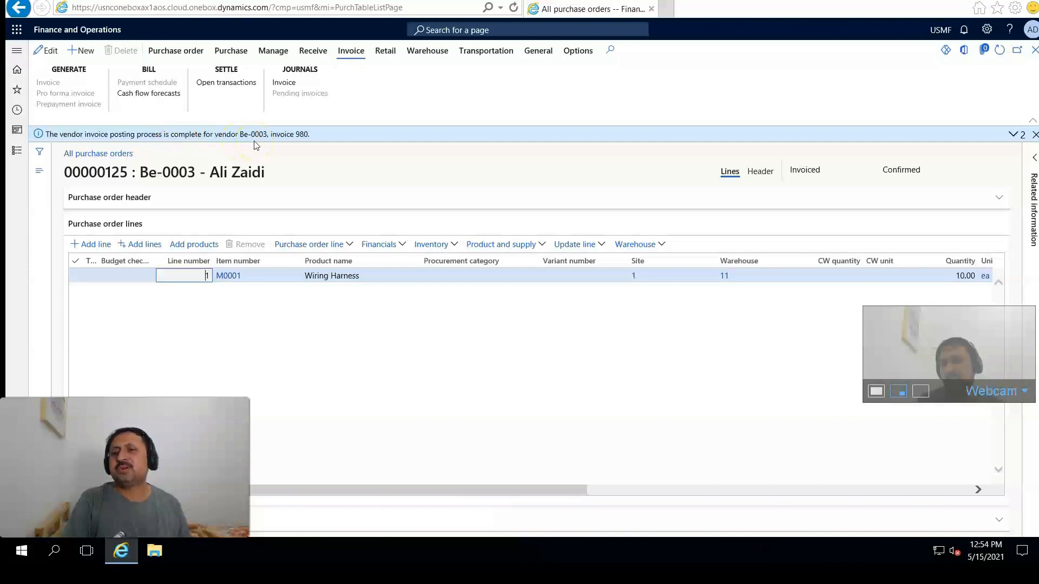
mouse_move(297, 144)
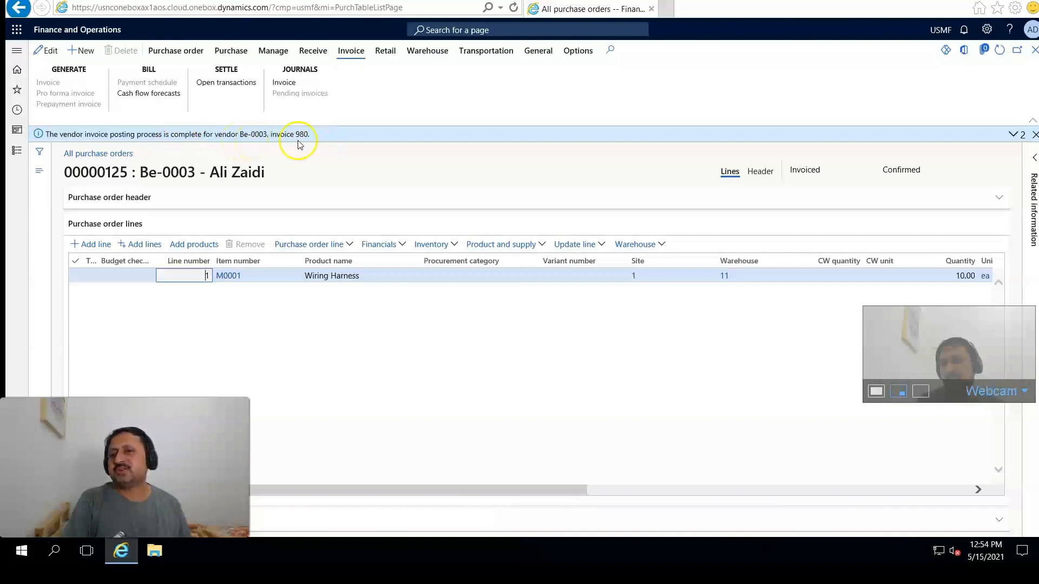
mouse_move(324, 335)
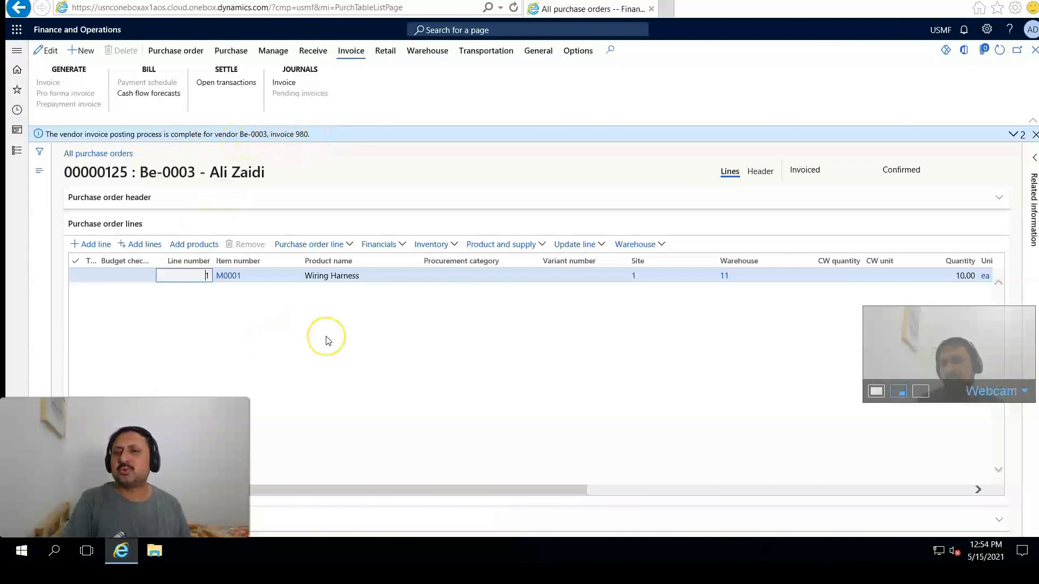
mouse_move(314, 339)
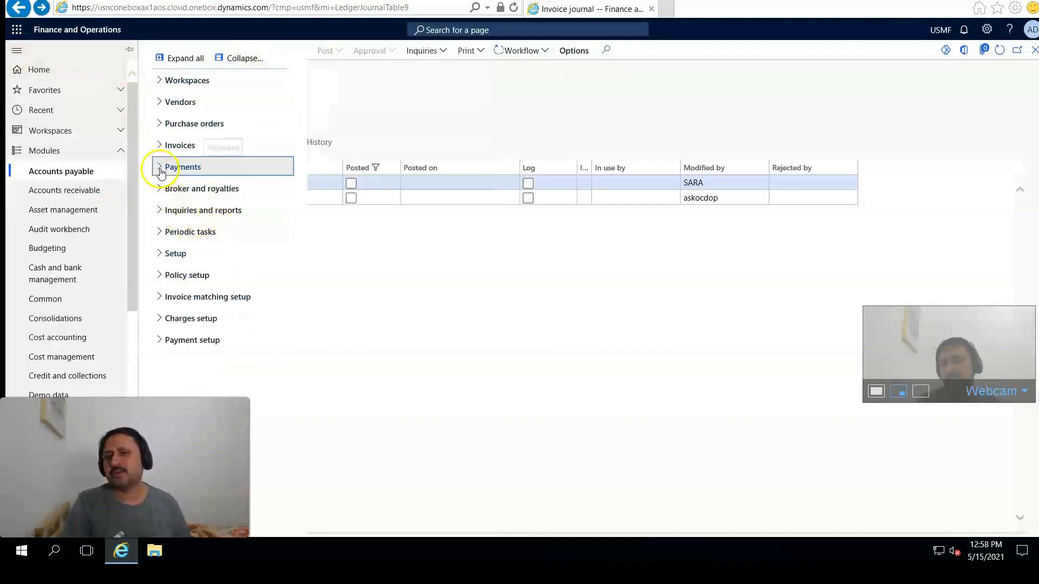
Step: Create vendor payment journal 00642 with name VendPay and go to its payment lines
left_click(159, 167)
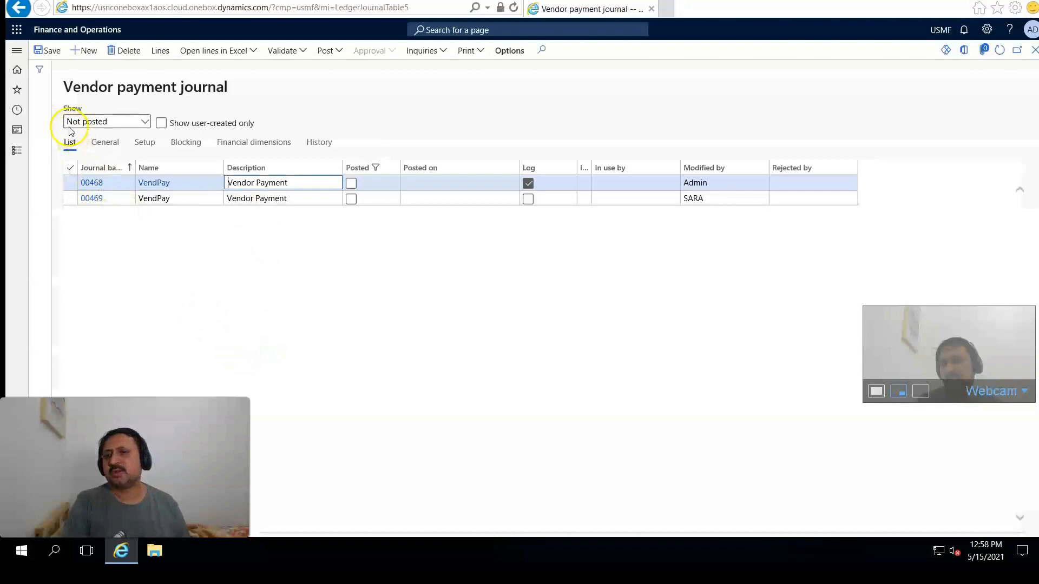
left_click(83, 50)
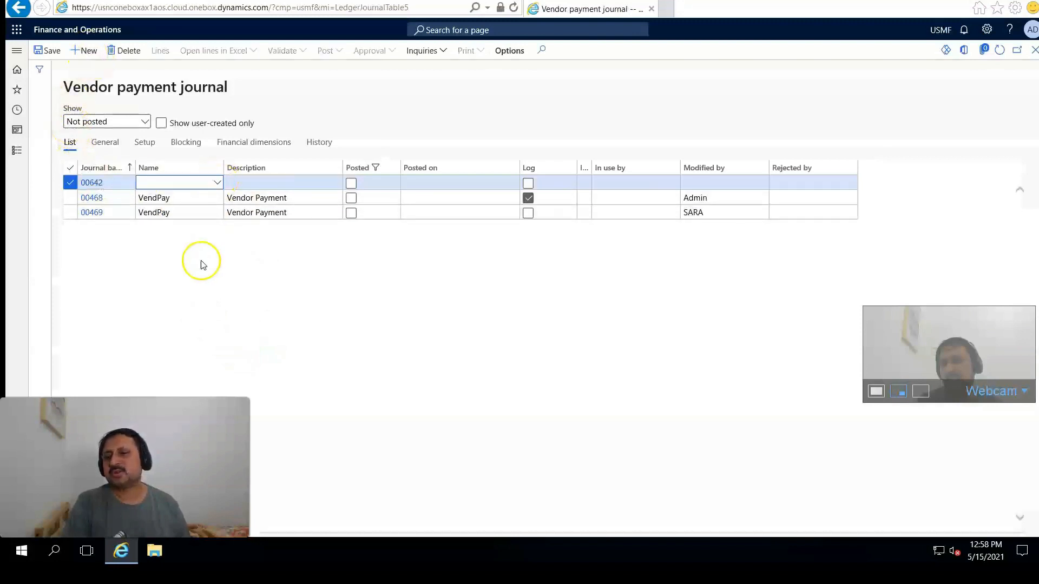
left_click(218, 182)
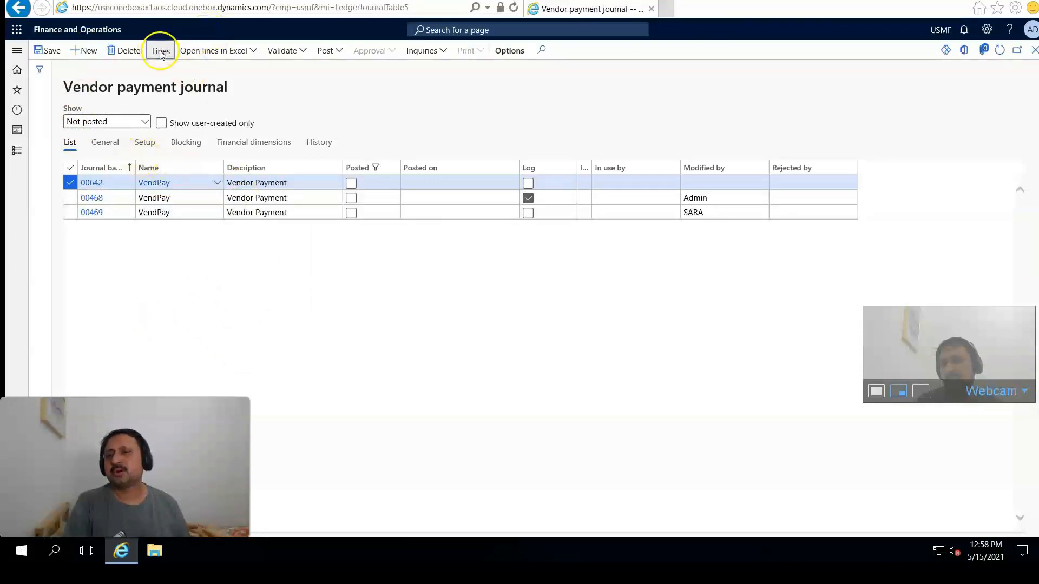
left_click(160, 51)
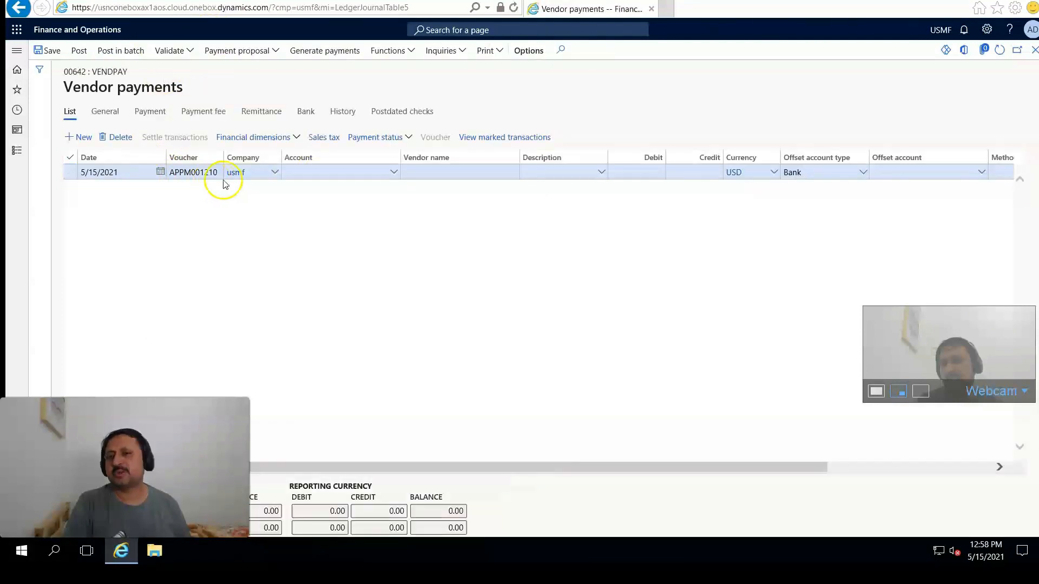
Step: Set the line's account to vendor Be-0003 and settle invoice 980 for a 38.50 debit
left_click(339, 172)
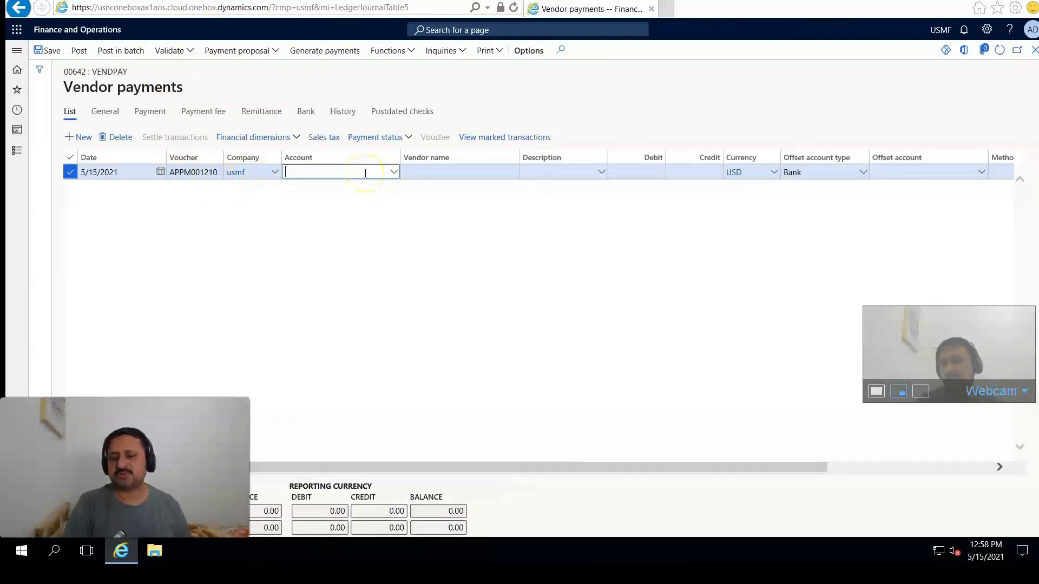
type("Be-0003")
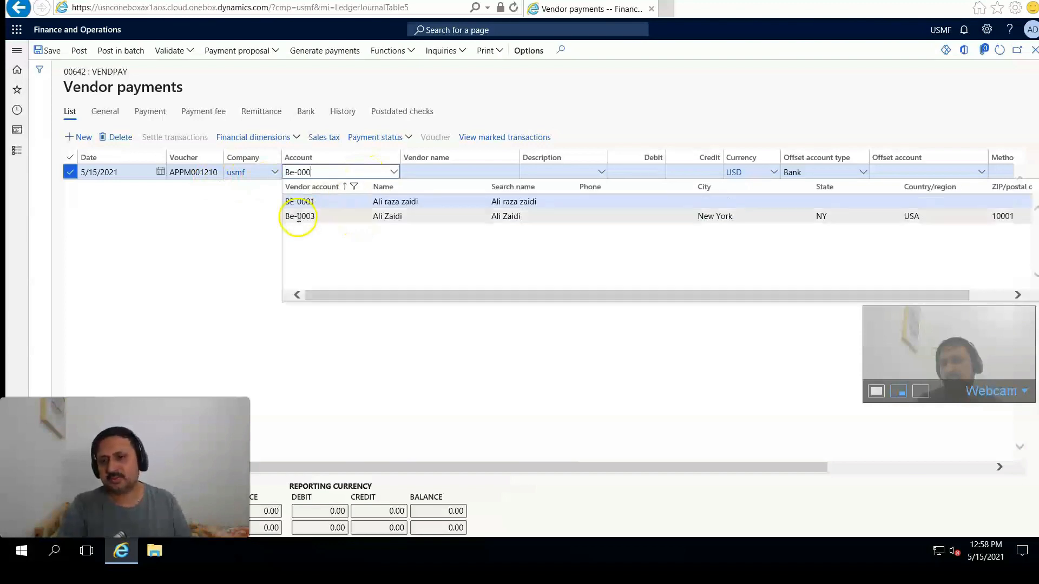
left_click(299, 216)
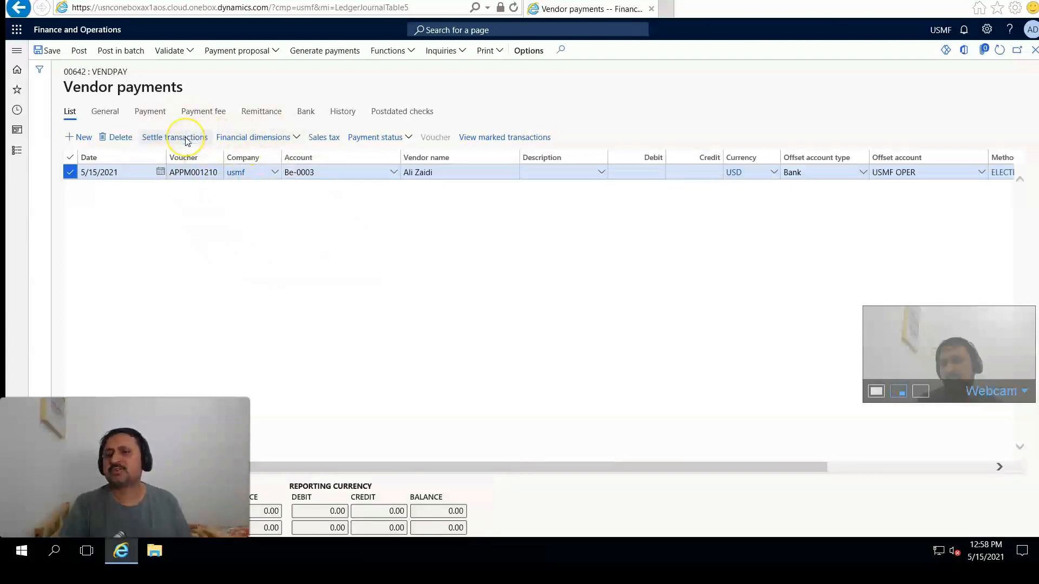
left_click(174, 137)
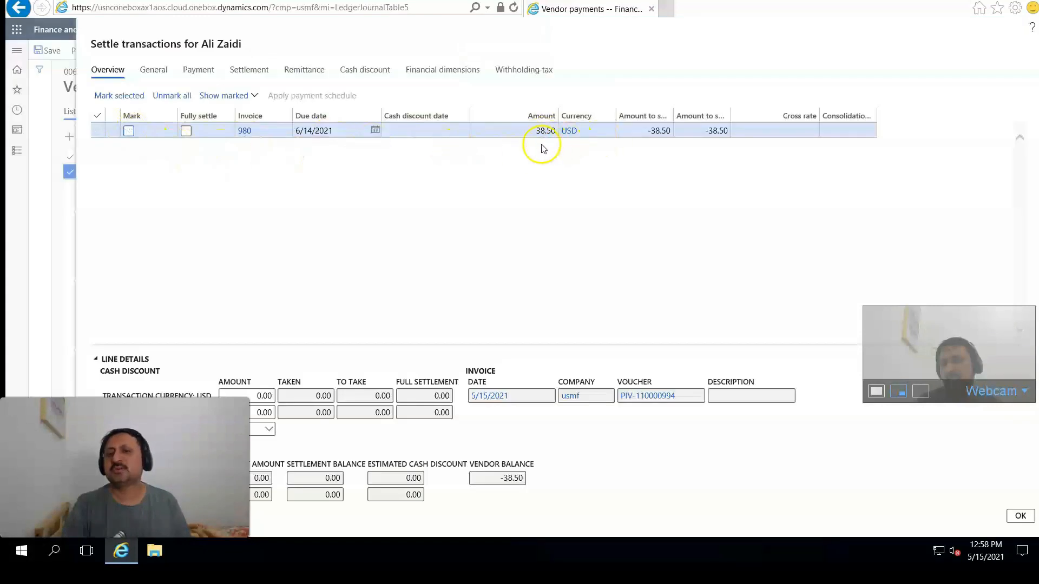
left_click(129, 131)
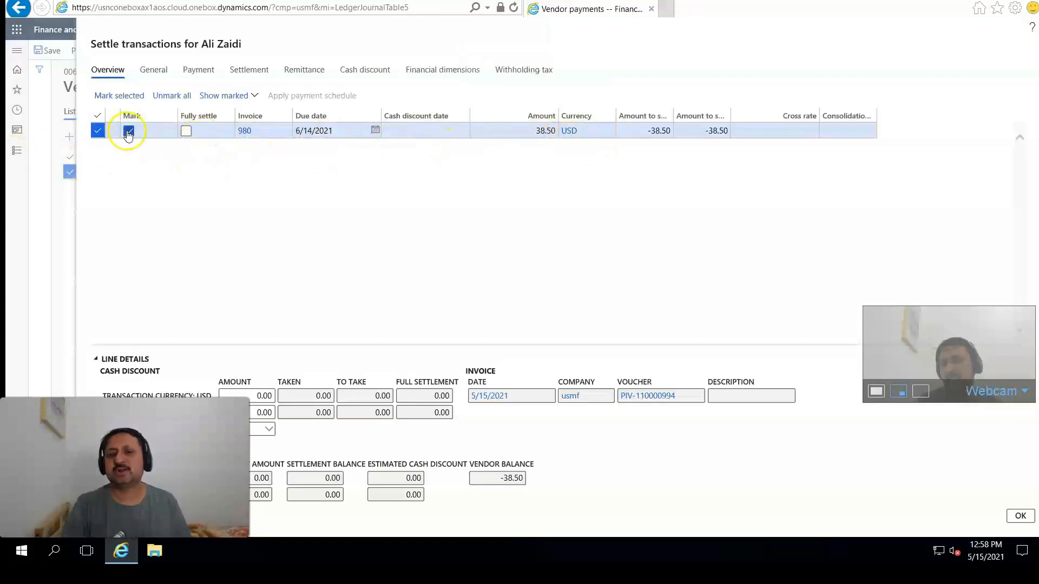
left_click(129, 131)
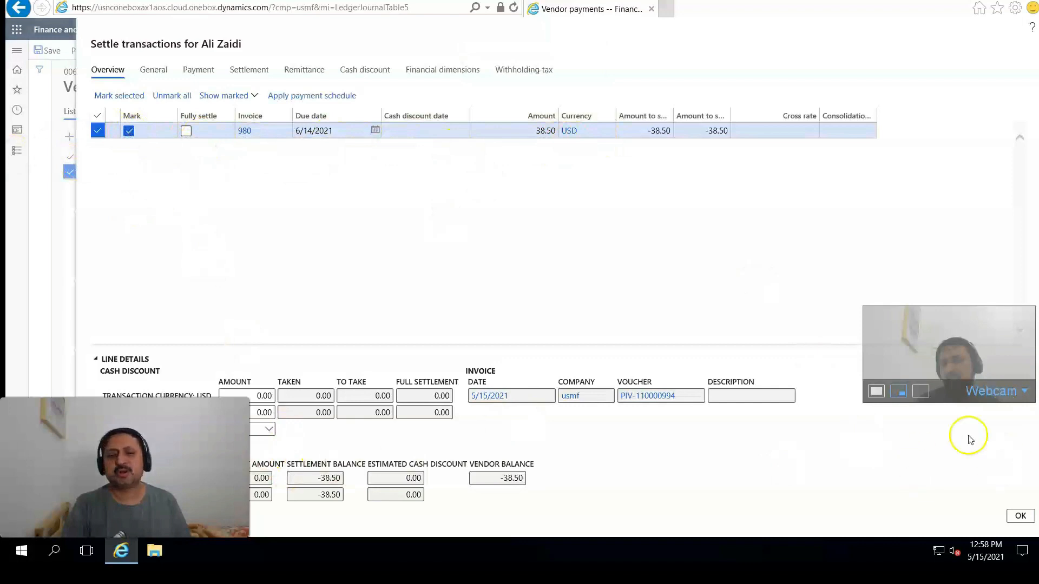
left_click(1019, 516)
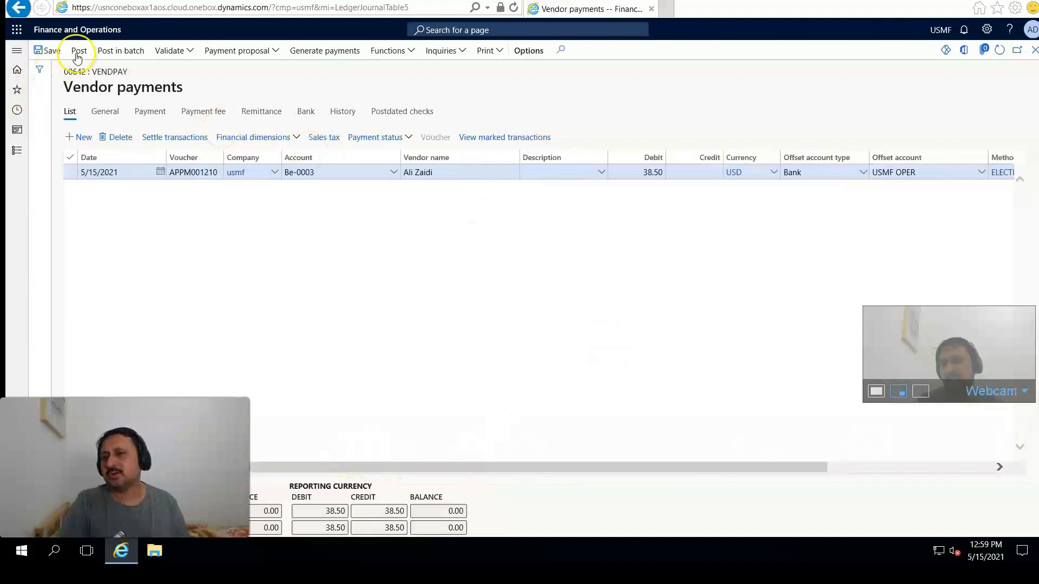
Step: Post vendor payment journal 00642 paying Be-0003 38.50
left_click(79, 50)
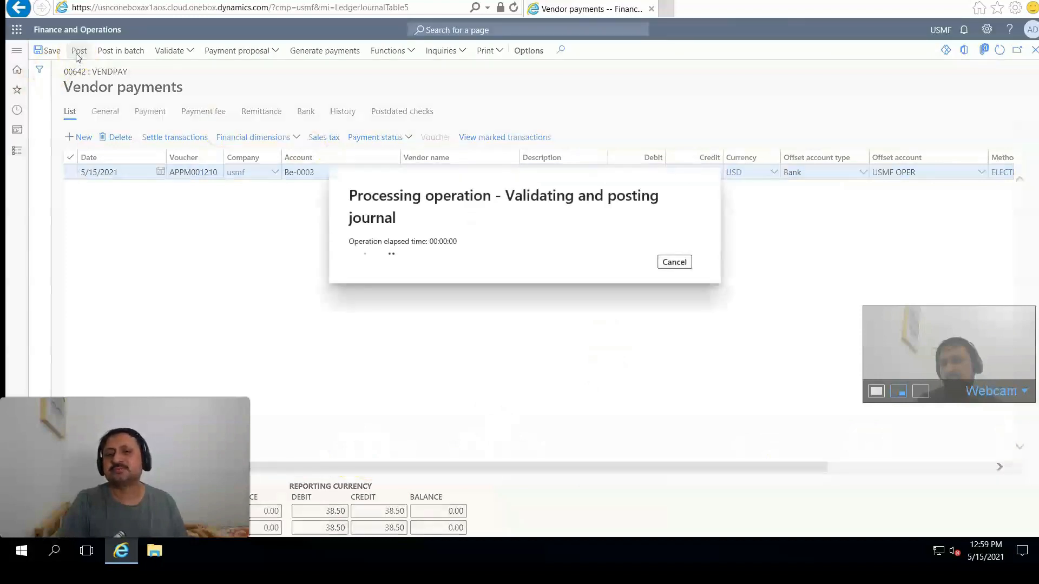
left_click(79, 51)
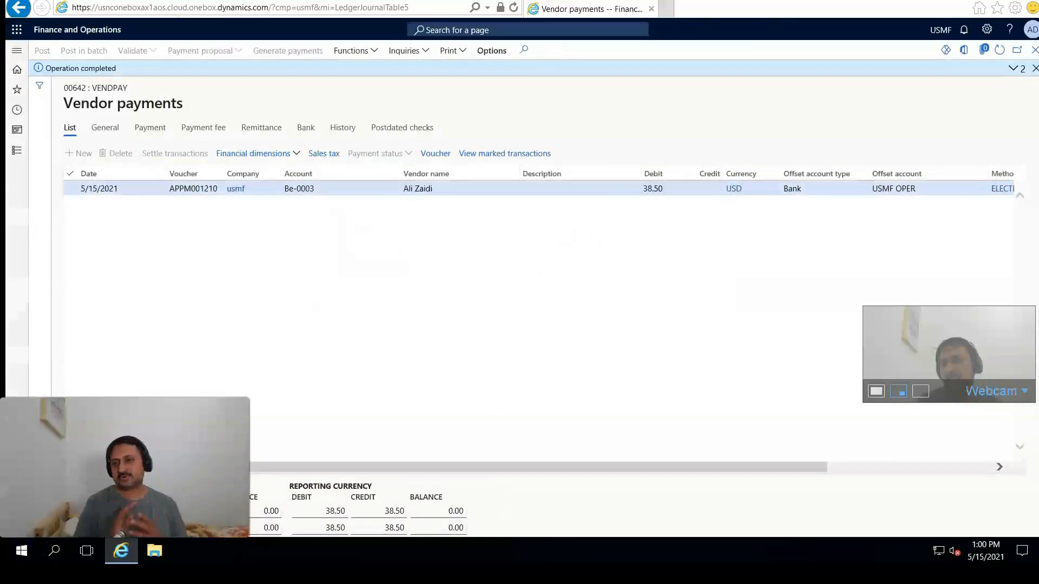